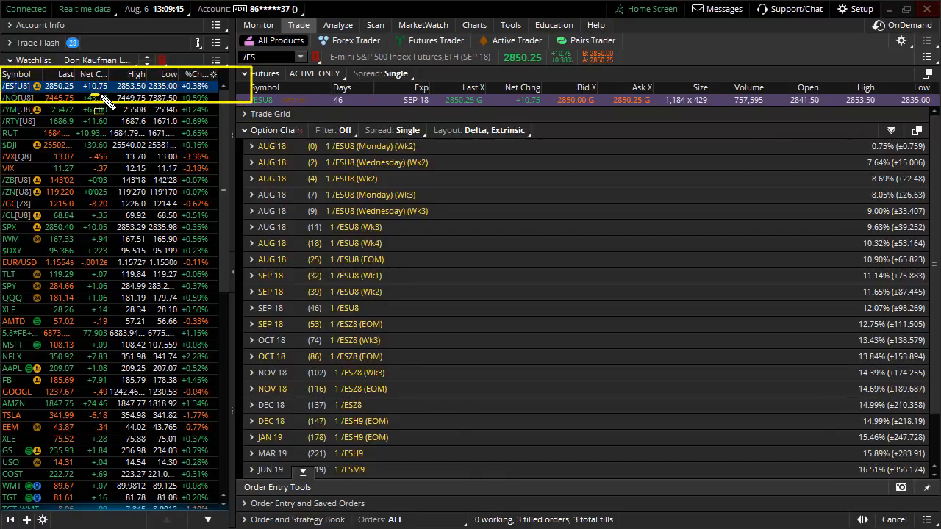
{"action": "mouse_move", "coordinate": [78, 103]}
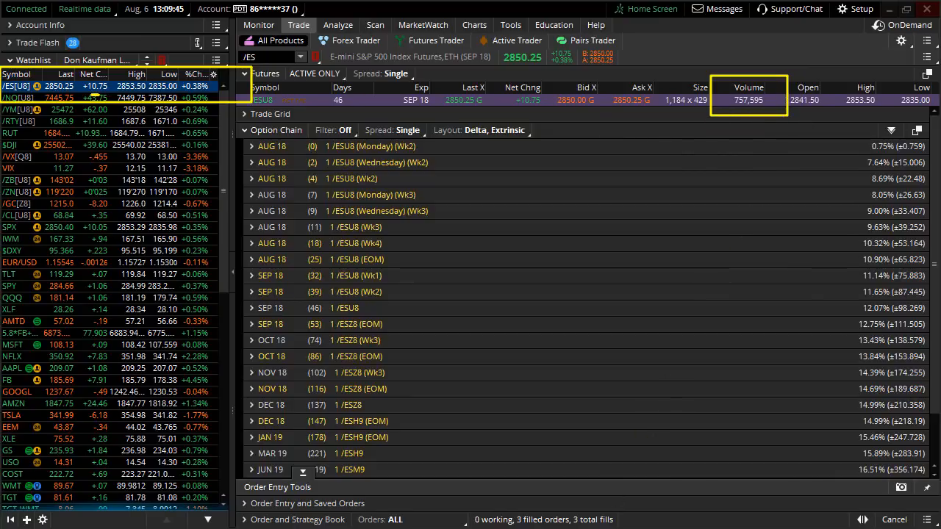
Chart /ES with the nine-month daily setup showing horizontal price levels.
{"action": "left_click", "coordinate": [475, 25]}
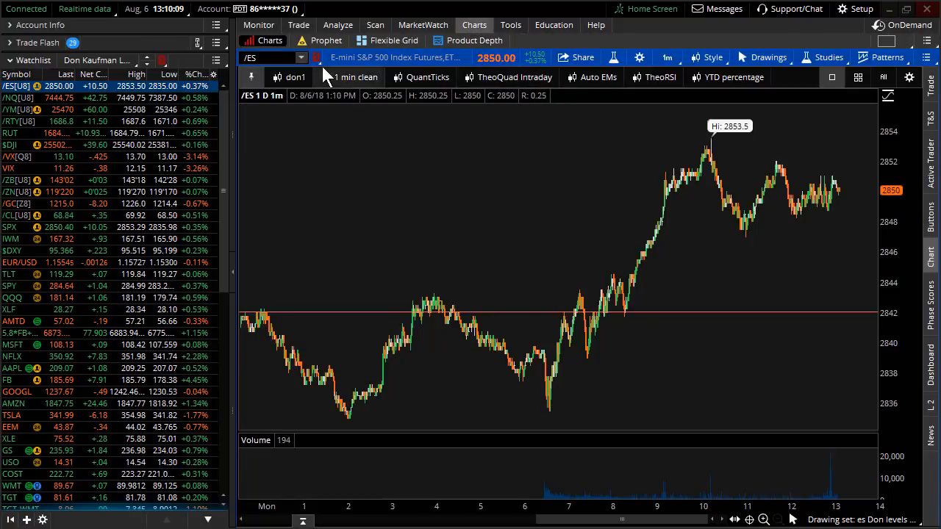
{"action": "left_click", "coordinate": [293, 77]}
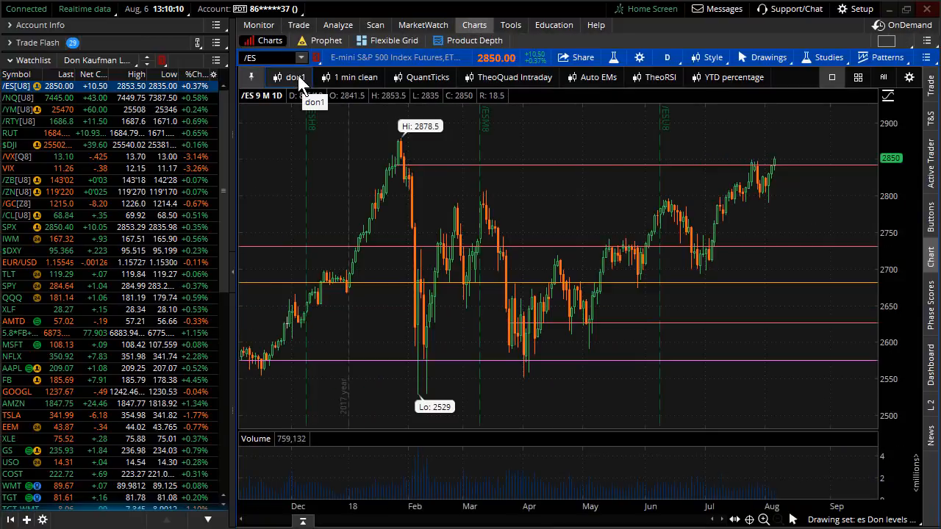
{"action": "mouse_move", "coordinate": [592, 431]}
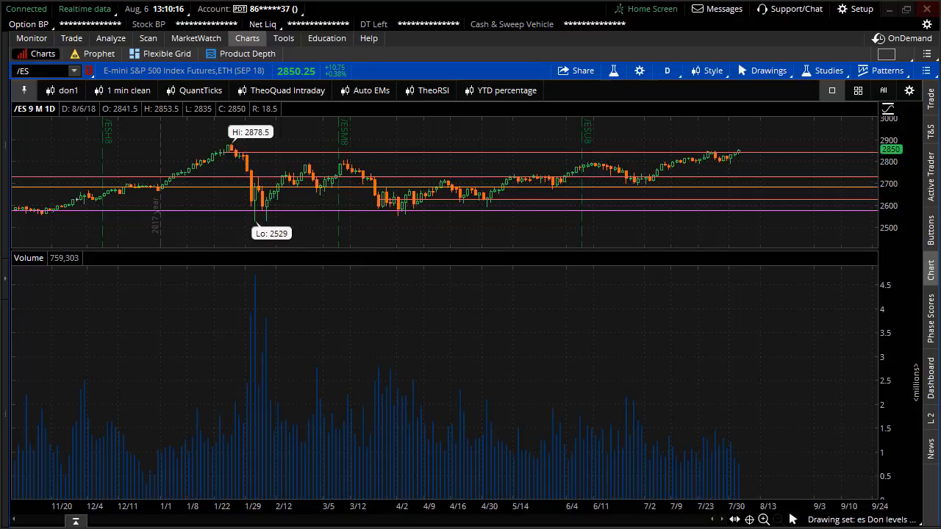
{"action": "mouse_move", "coordinate": [738, 474]}
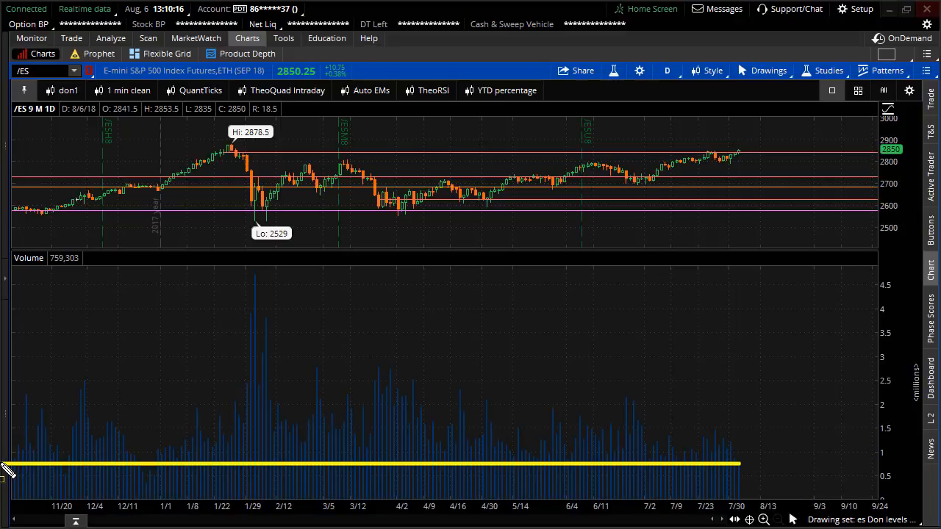
{"action": "mouse_move", "coordinate": [135, 472]}
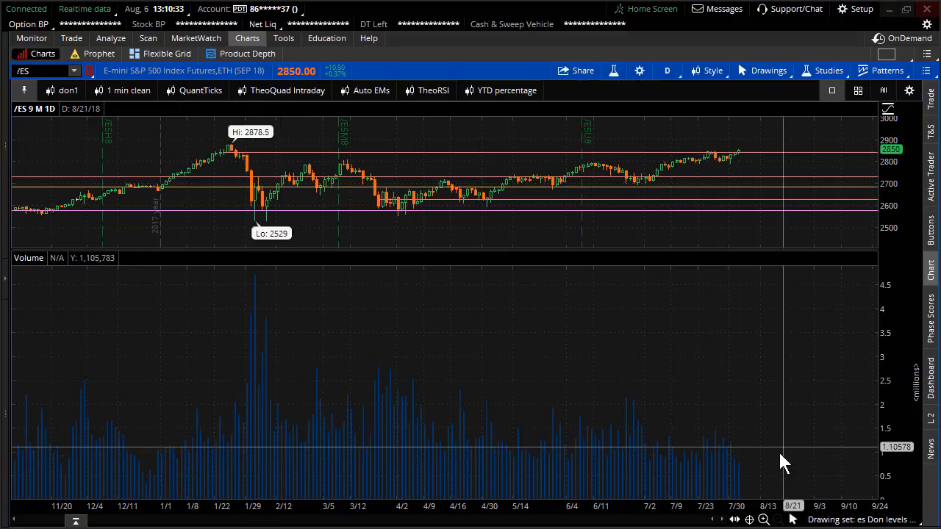
{"action": "mouse_move", "coordinate": [742, 488]}
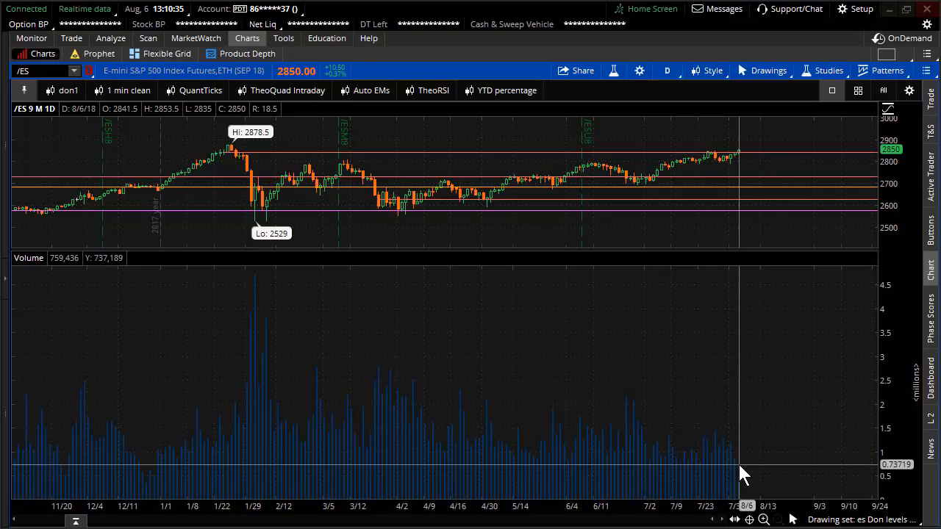
{"action": "mouse_move", "coordinate": [231, 241]}
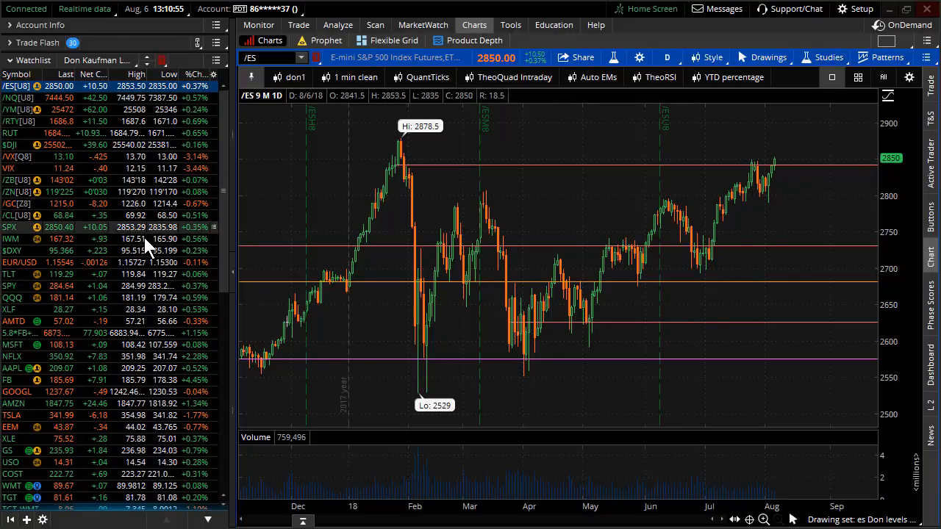
Chart SPY from the watchlist and bring up its option chain on Trade.
{"action": "left_click", "coordinate": [11, 282]}
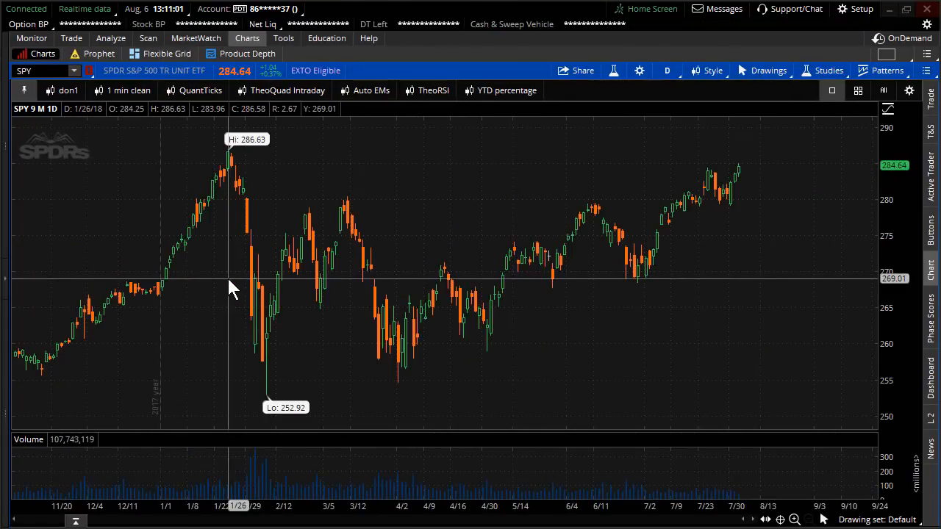
{"action": "left_click", "coordinate": [70, 38]}
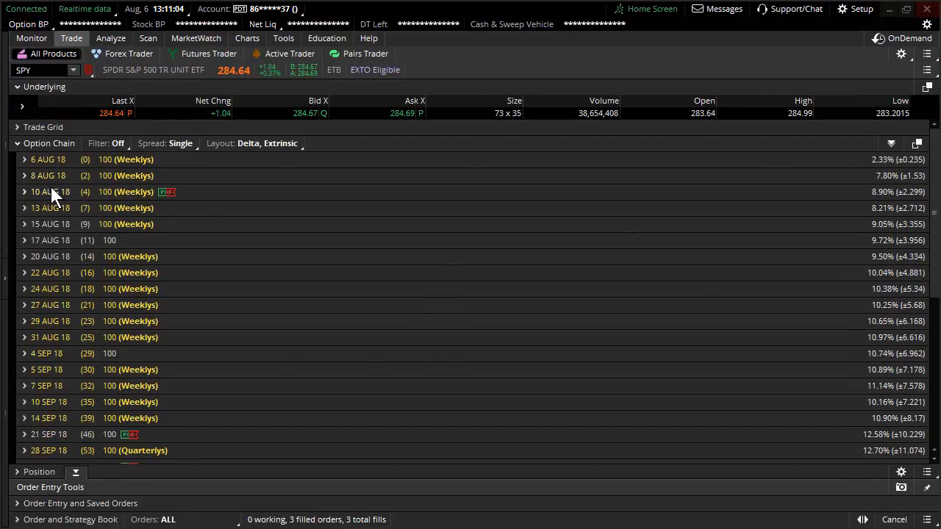
Expand the 10 AUG 18 SPY strikes and annotate the 284/286 spread with .19.
{"action": "left_click", "coordinate": [24, 191]}
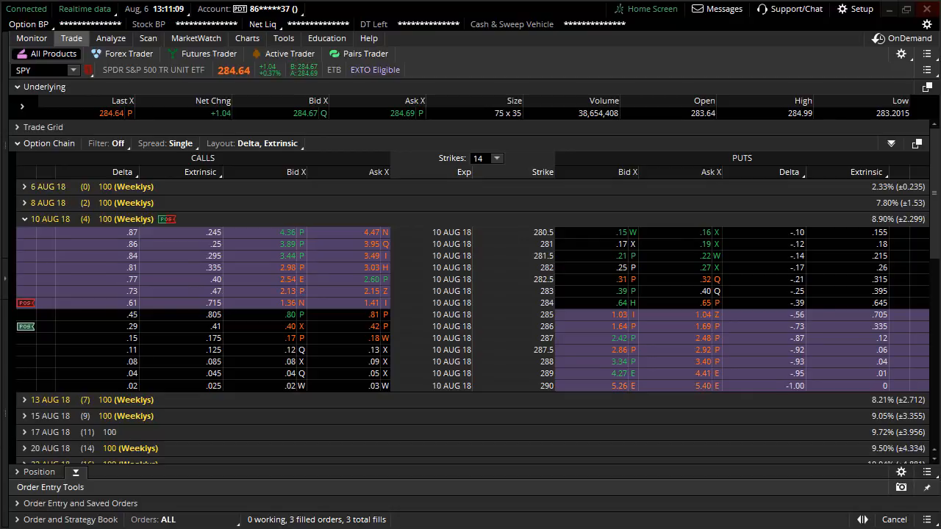
{"action": "mouse_move", "coordinate": [296, 326]}
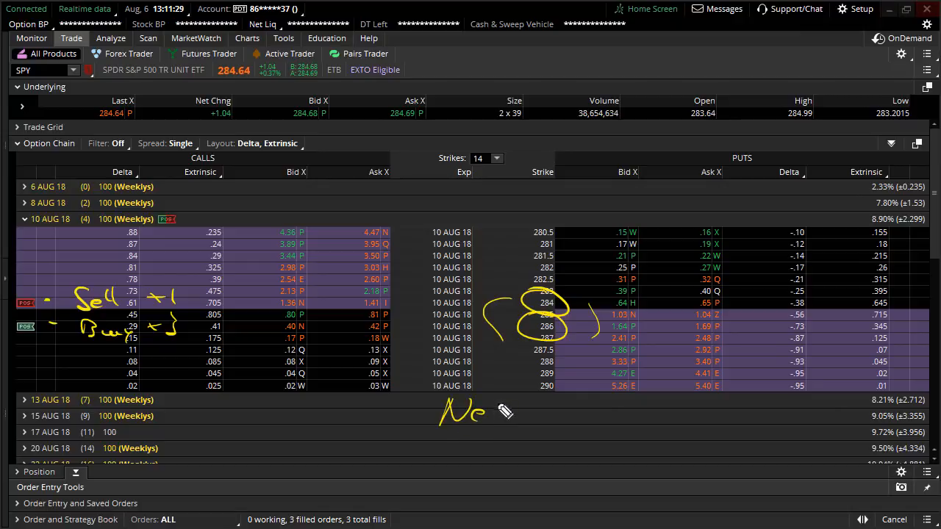
{"action": "left_click_drag", "start_coordinate": [485, 415], "coordinate": [588, 422]}
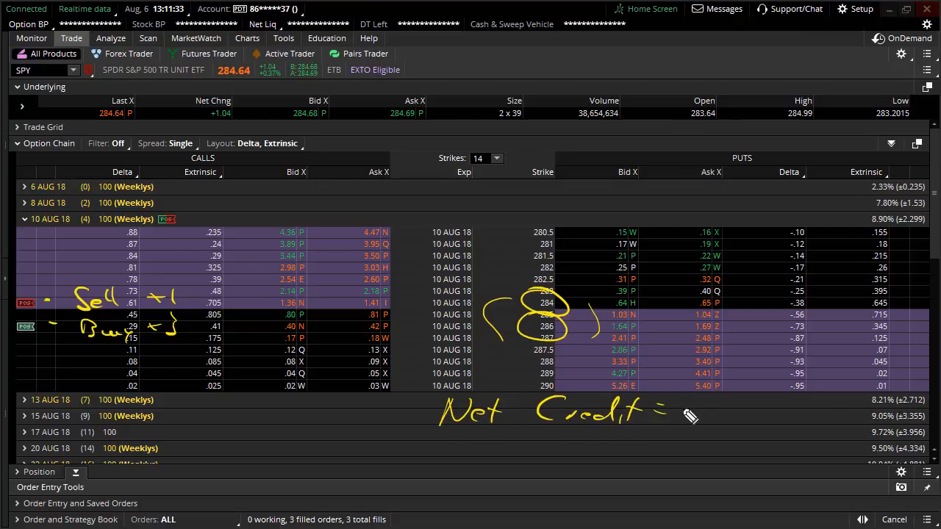
{"action": "type", "text": ".19"}
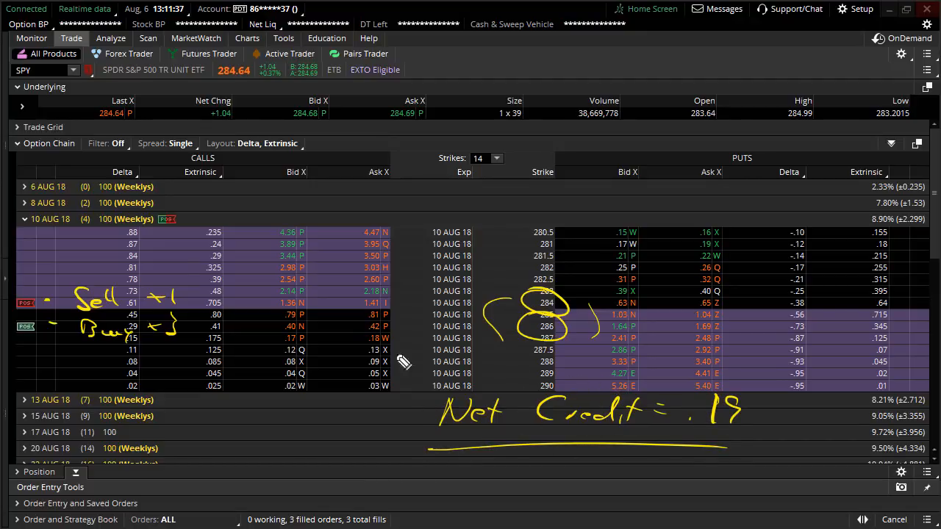
{"action": "mouse_move", "coordinate": [230, 317]}
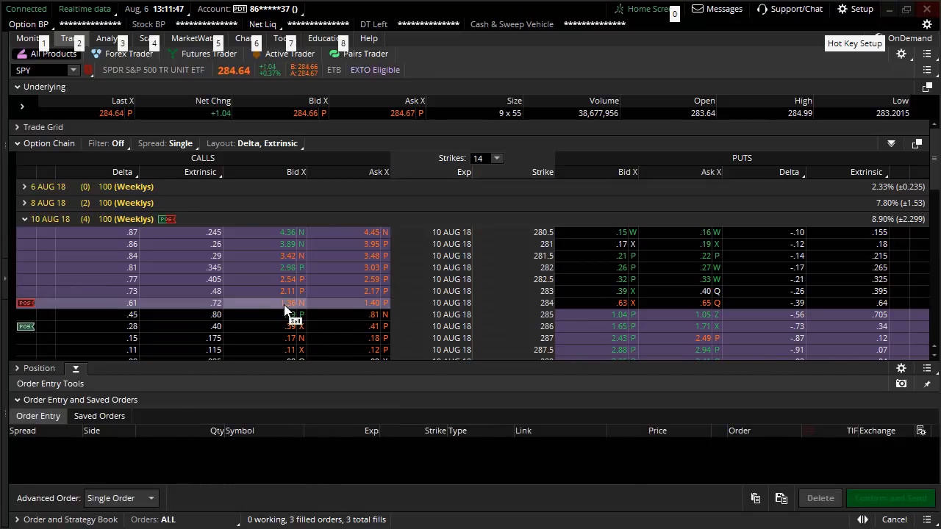
Build a sell 1 284 / buy 3 286 call backratio and view its risk profile.
{"action": "left_click", "coordinate": [371, 327]}
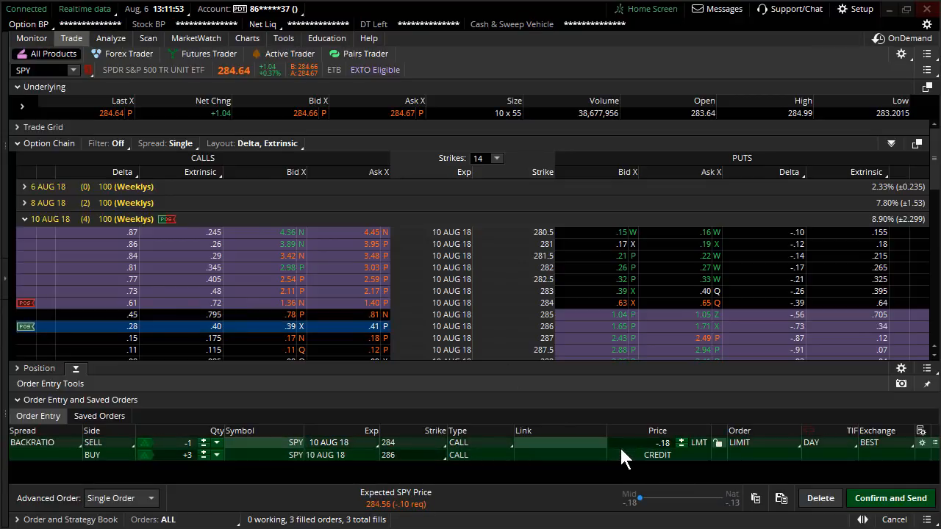
{"action": "mouse_move", "coordinate": [136, 134]}
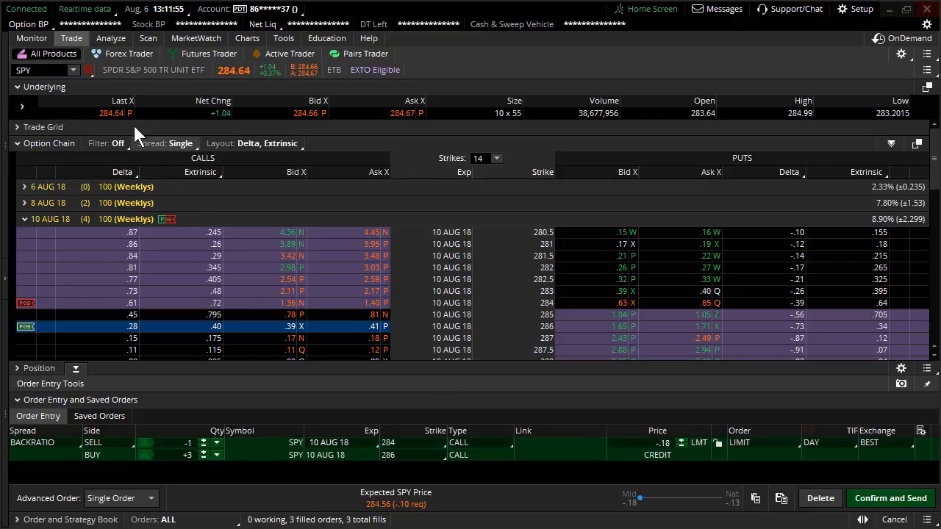
{"action": "left_click", "coordinate": [109, 38]}
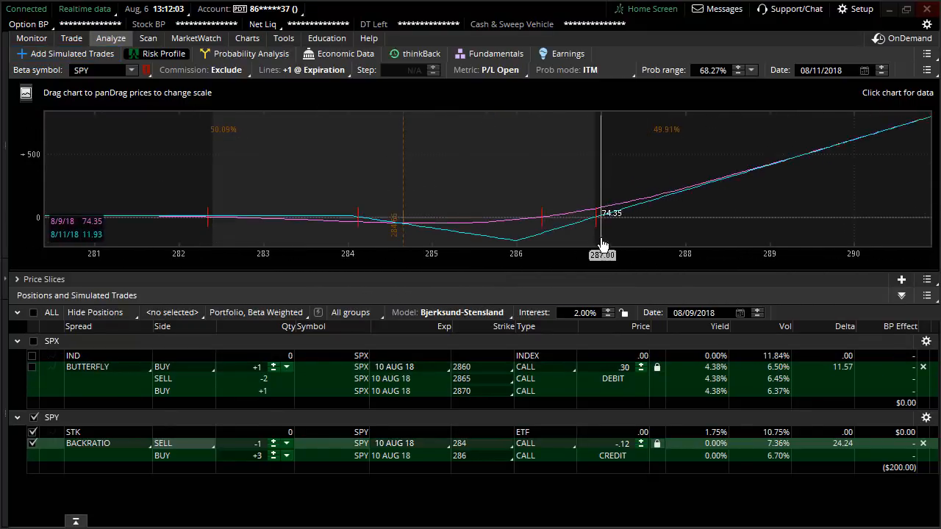
{"action": "mouse_move", "coordinate": [531, 270]}
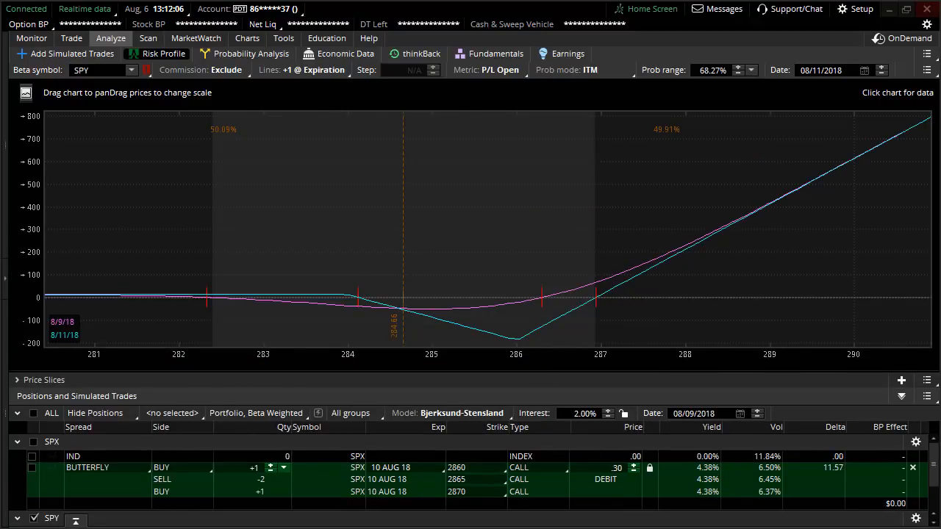
{"action": "mouse_move", "coordinate": [109, 343]}
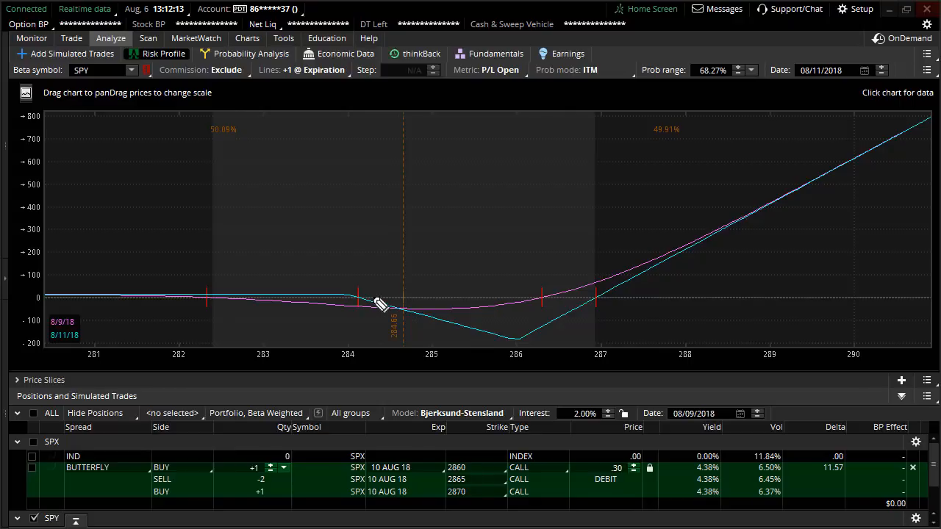
{"action": "mouse_move", "coordinate": [342, 279]}
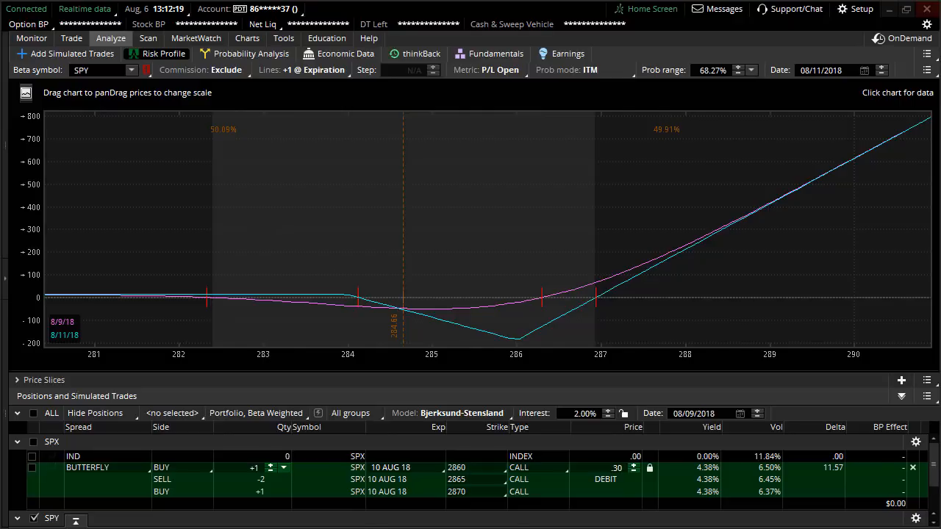
Add the SPX 10 Aug 18 2860/2865/2870 call butterfly to simulated trades.
{"action": "scroll", "scroll_direction": "down", "scroll_amount": 3}
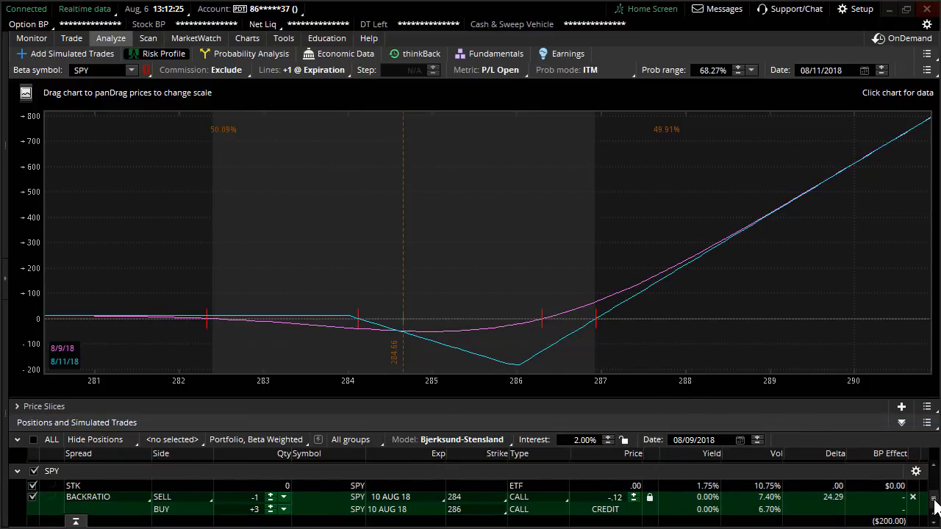
{"action": "mouse_move", "coordinate": [349, 328]}
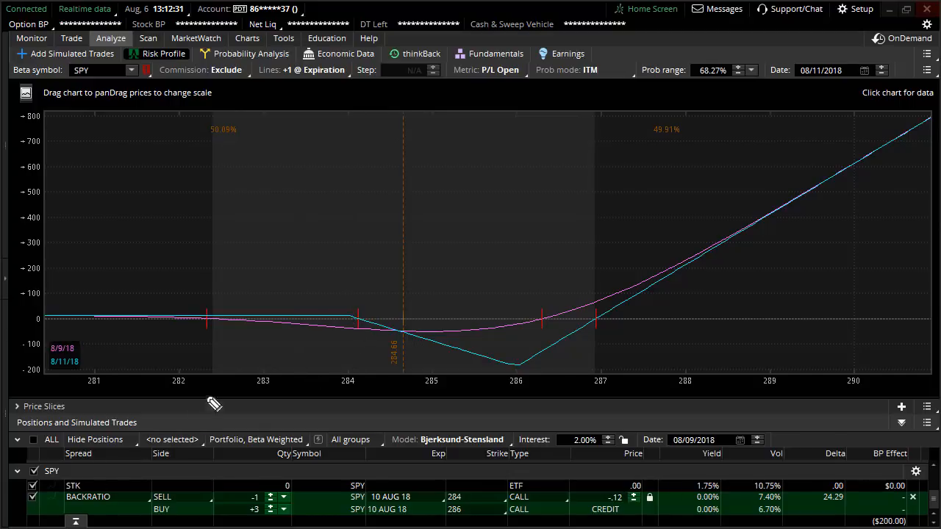
{"action": "mouse_move", "coordinate": [342, 344]}
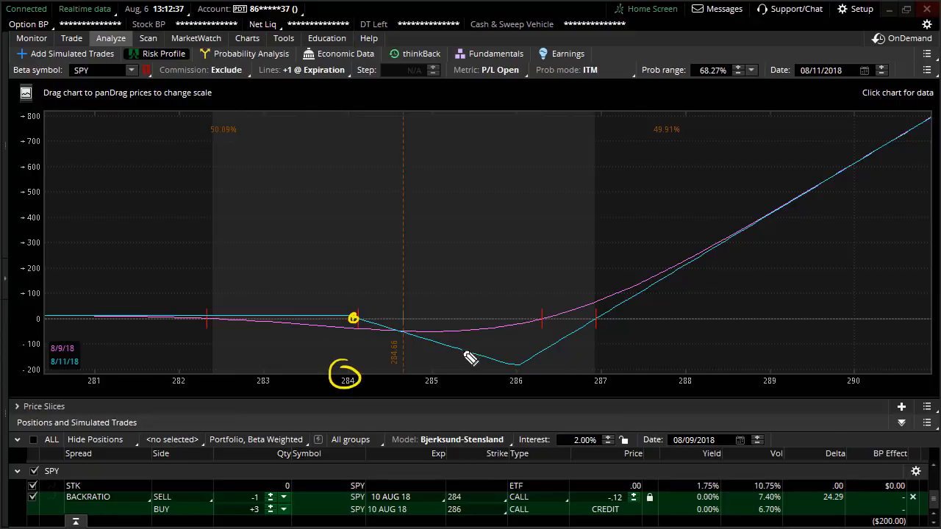
{"action": "mouse_move", "coordinate": [504, 376]}
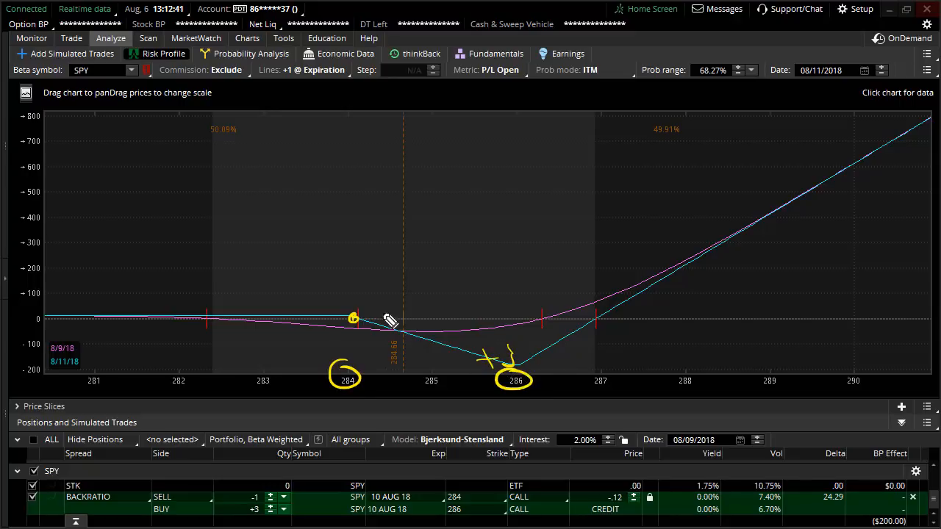
{"action": "left_click_drag", "start_coordinate": [374, 320], "coordinate": [566, 349]}
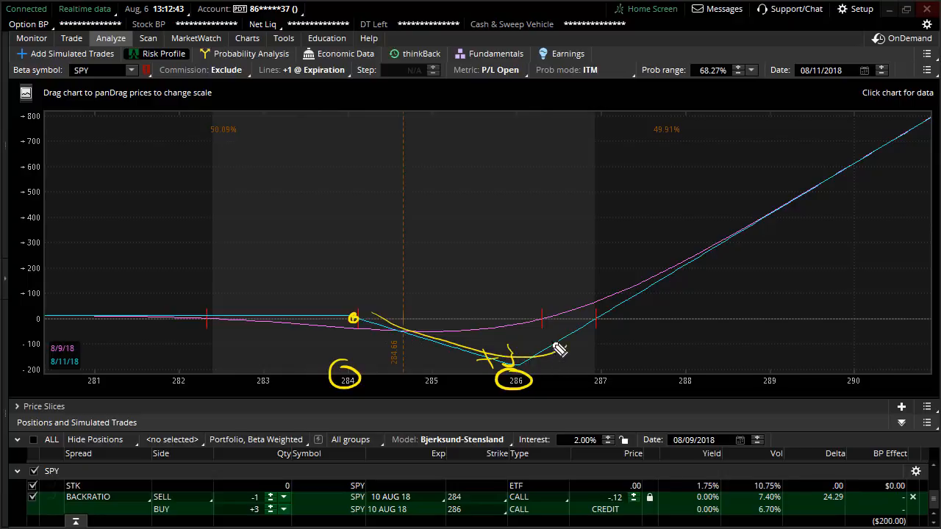
{"action": "mouse_move", "coordinate": [546, 361]}
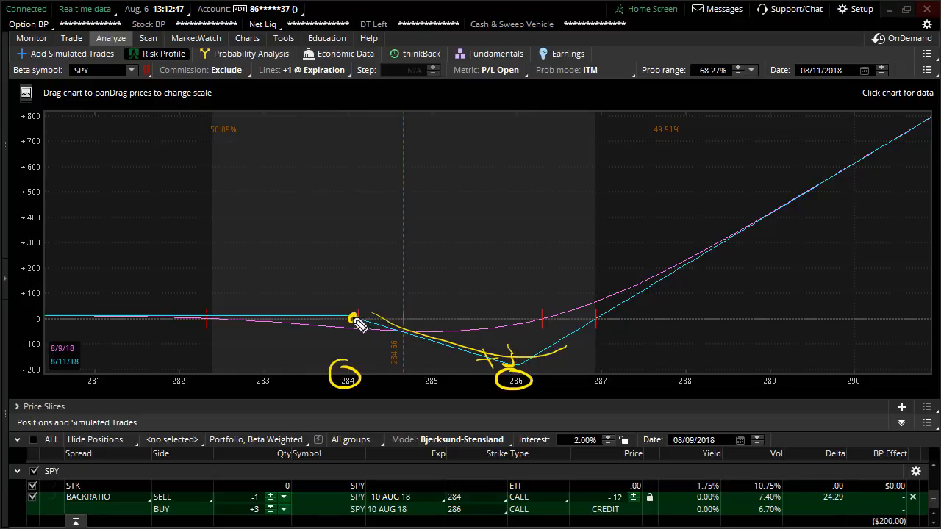
{"action": "left_click_drag", "start_coordinate": [357, 318], "coordinate": [507, 323]}
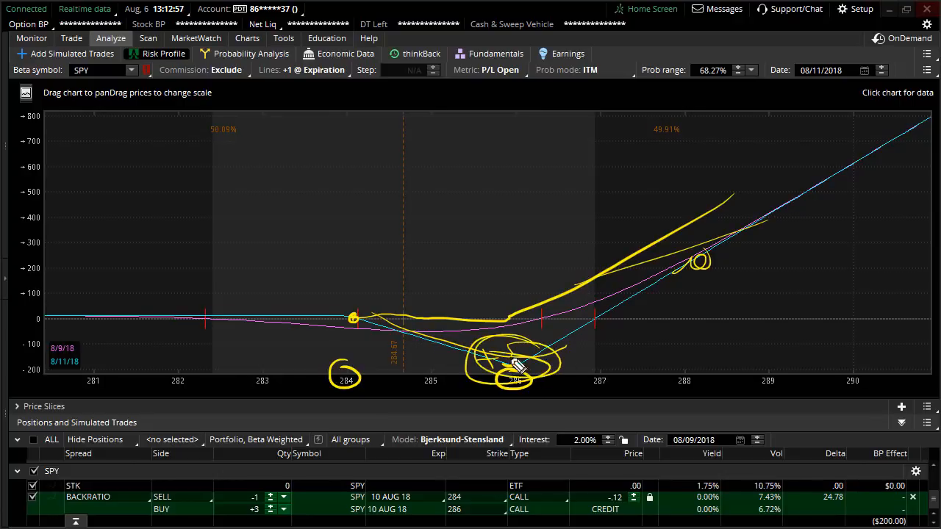
{"action": "mouse_move", "coordinate": [514, 378]}
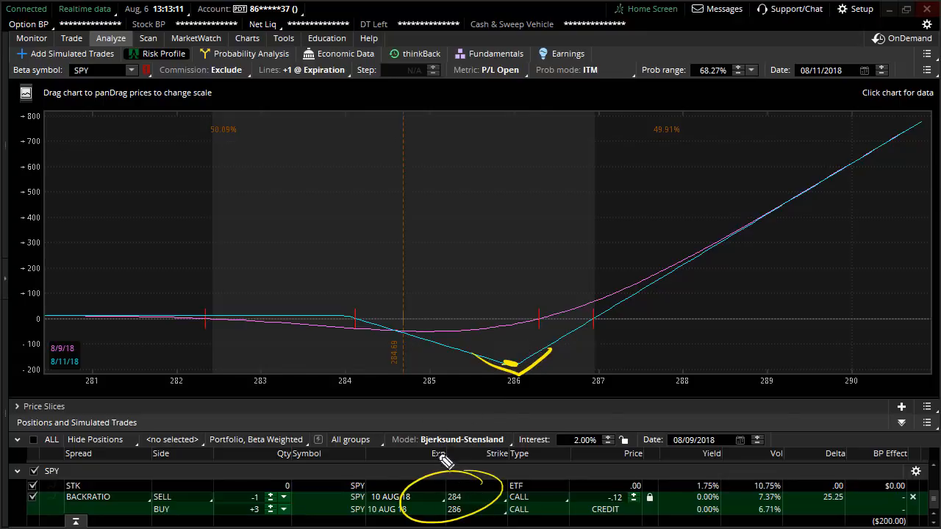
{"action": "mouse_move", "coordinate": [472, 358]}
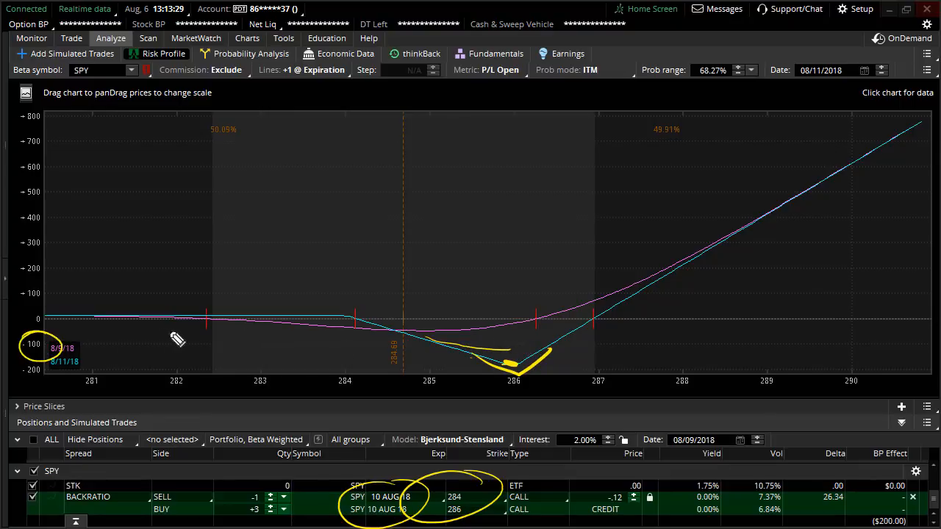
{"action": "left_click_drag", "start_coordinate": [199, 341], "coordinate": [264, 347]}
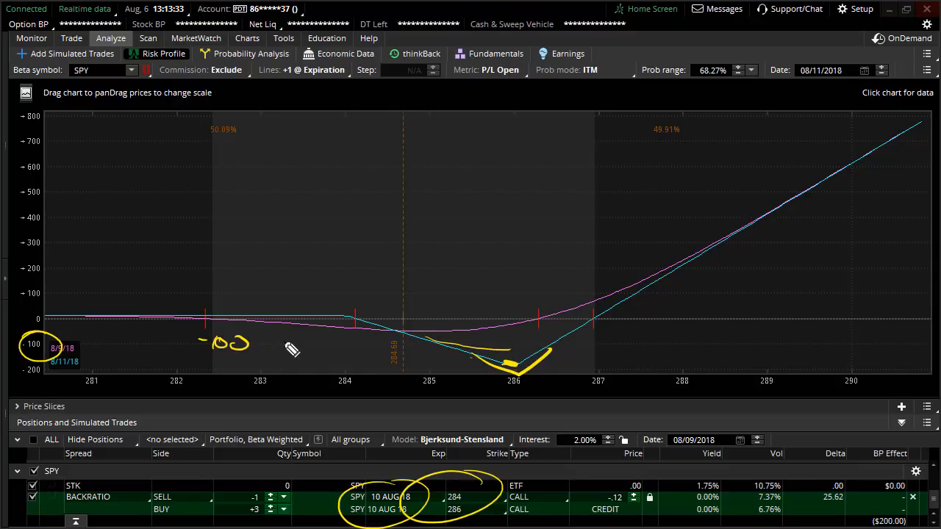
{"action": "left_click_drag", "start_coordinate": [286, 334], "coordinate": [288, 357]}
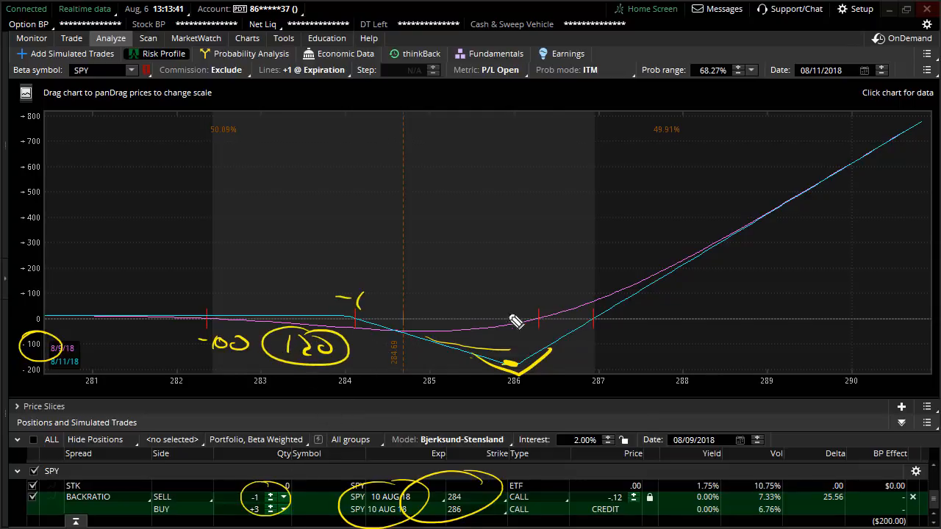
{"action": "left_click_drag", "start_coordinate": [492, 308], "coordinate": [530, 305]}
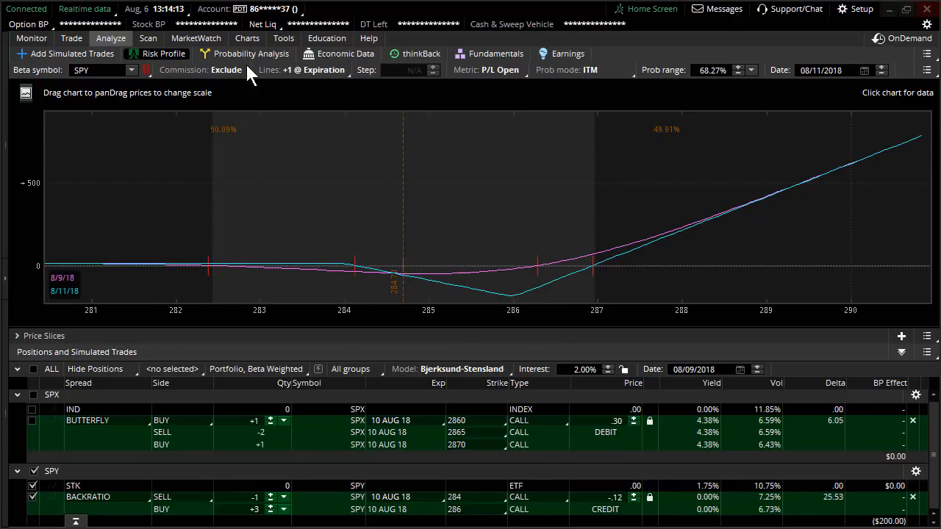
{"action": "mouse_move", "coordinate": [361, 119]}
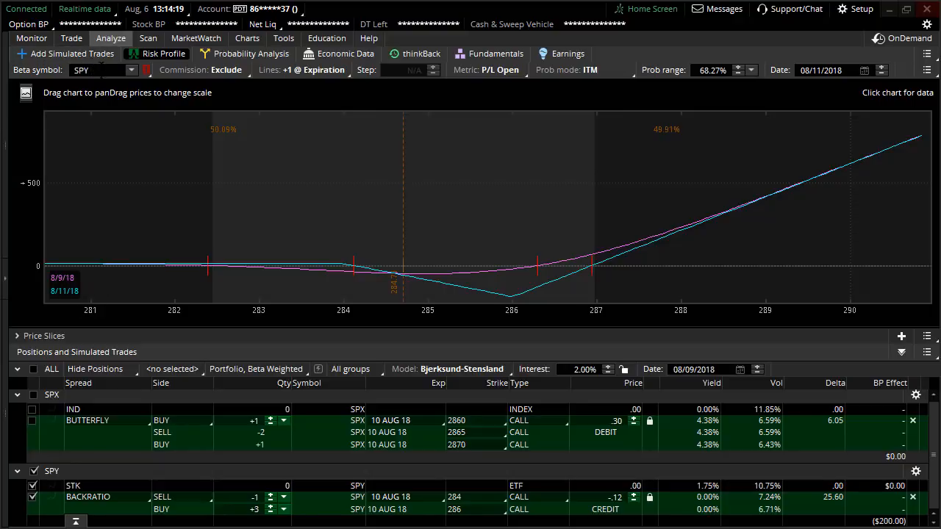
Beta-weight the positions to SPX, recalculating deltas to 2.58 and .60.
{"action": "left_click", "coordinate": [95, 70]}
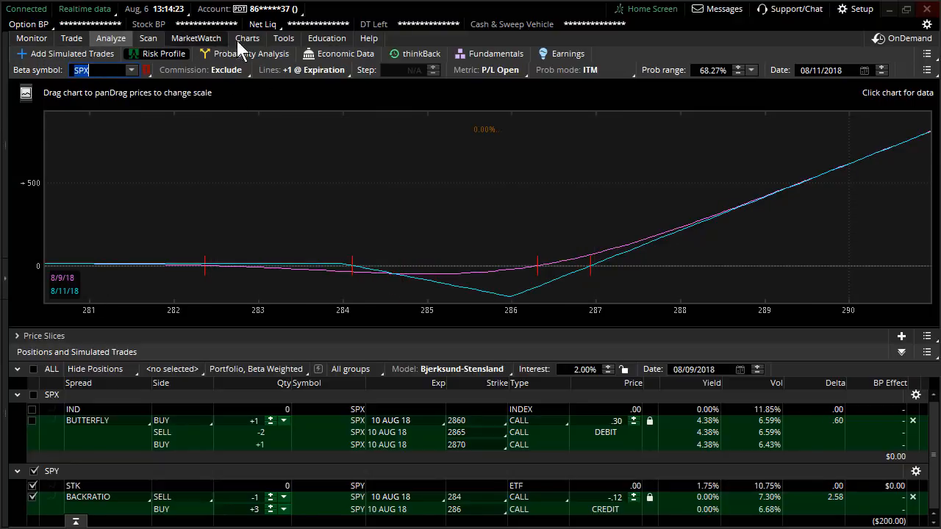
View the SPX daily chart and its expected-move level near 2869.
{"action": "left_click", "coordinate": [247, 37]}
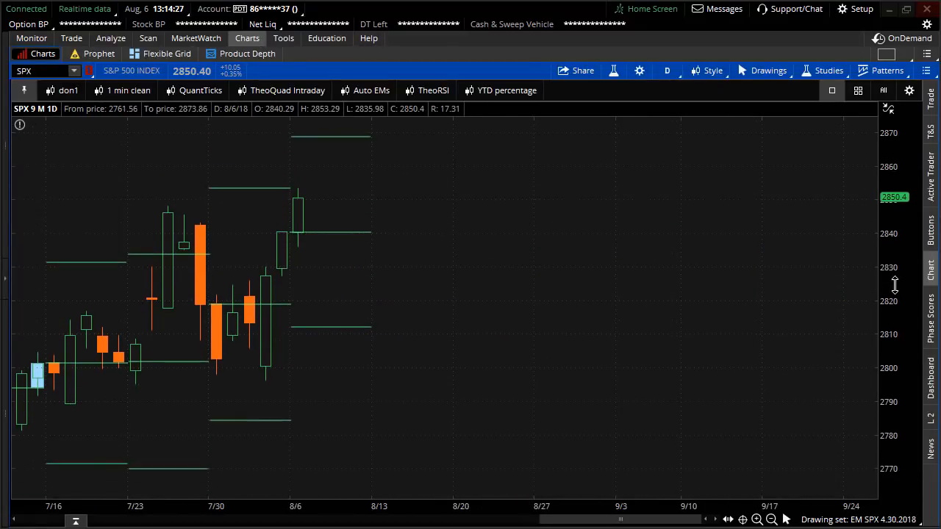
{"action": "mouse_move", "coordinate": [348, 168]}
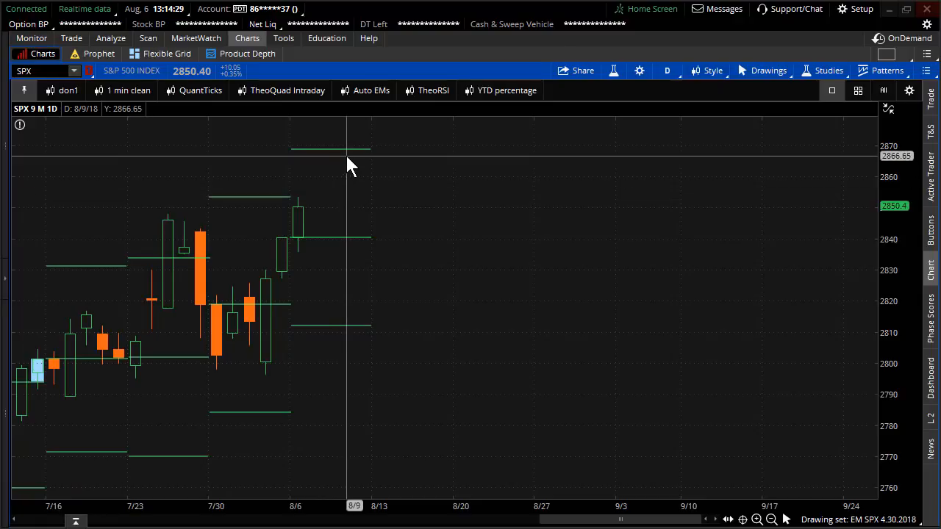
{"action": "mouse_move", "coordinate": [351, 155]}
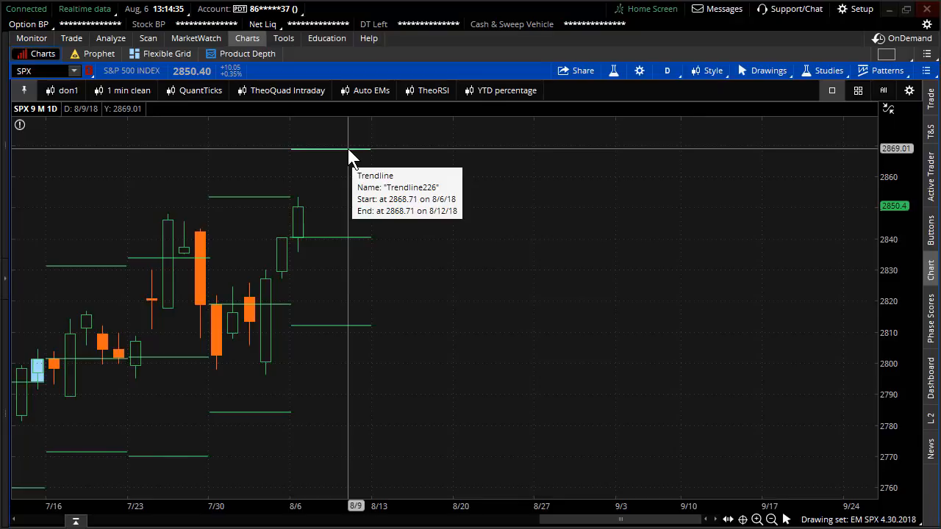
{"action": "mouse_move", "coordinate": [332, 223]}
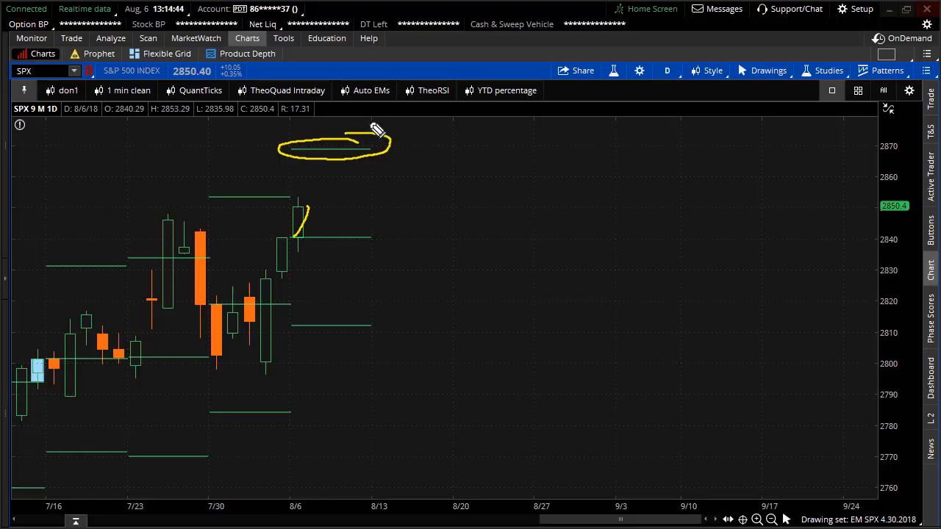
{"action": "left_click_drag", "start_coordinate": [367, 136], "coordinate": [440, 100]}
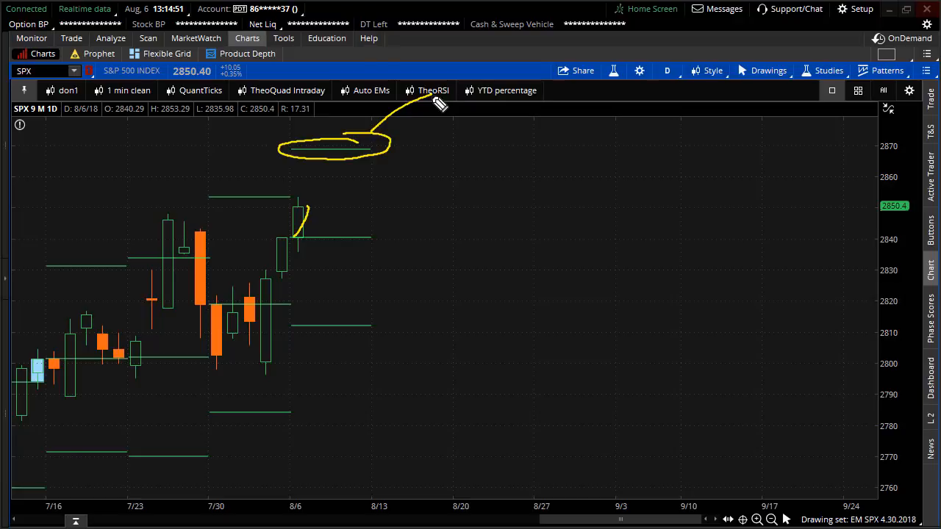
{"action": "mouse_move", "coordinate": [333, 183]}
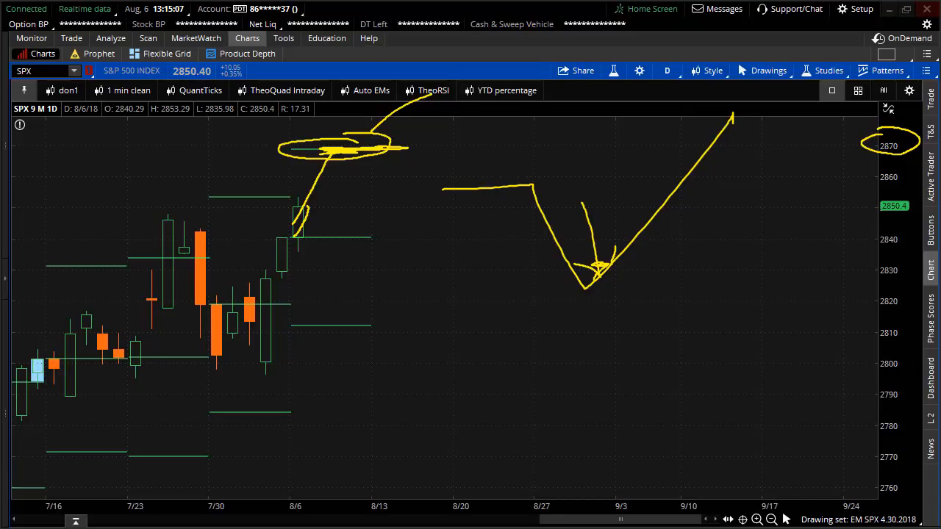
{"action": "mouse_move", "coordinate": [309, 200]}
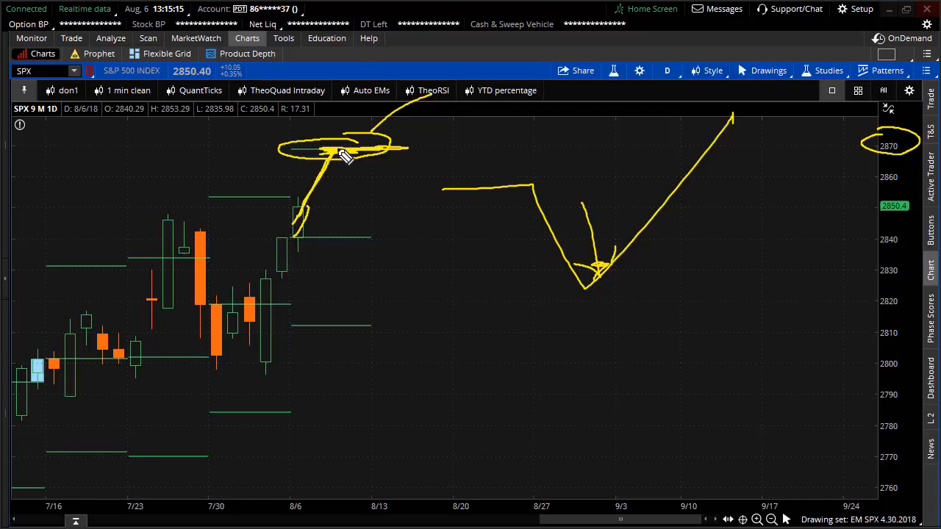
{"action": "left_click_drag", "start_coordinate": [346, 151], "coordinate": [434, 37]}
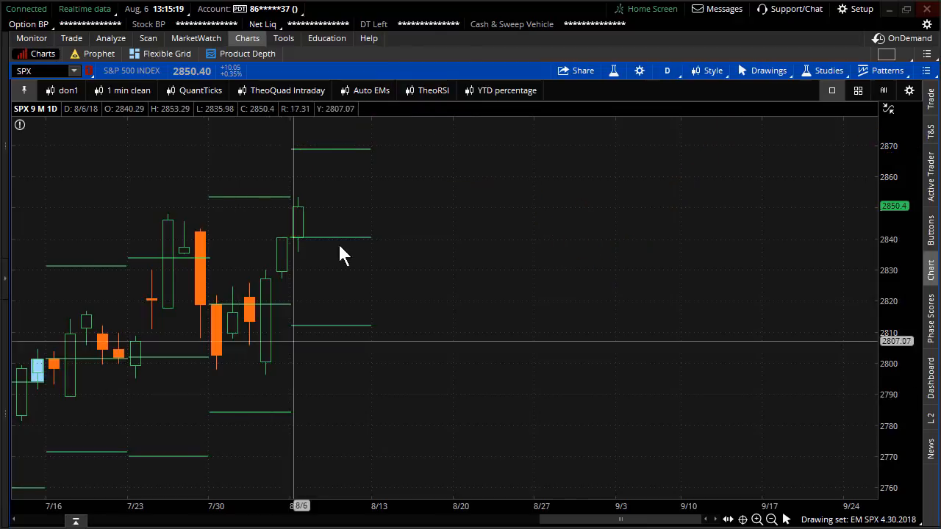
{"action": "mouse_move", "coordinate": [346, 150]}
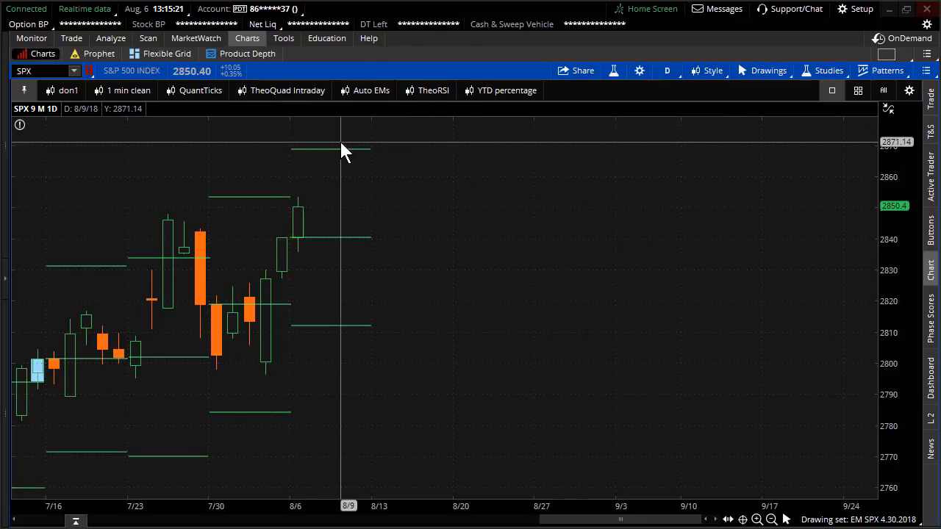
{"action": "mouse_move", "coordinate": [364, 151]}
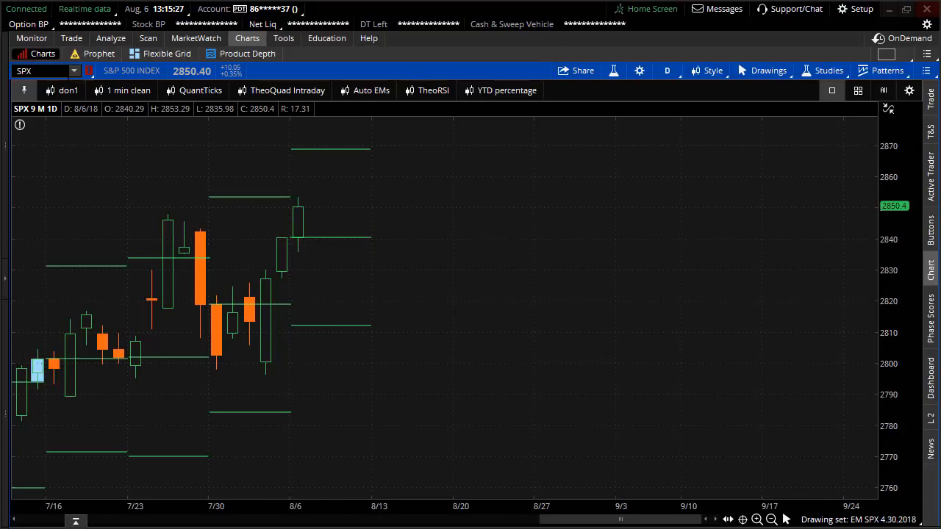
Return to the risk profile and set the beta symbol back to SPY.
{"action": "left_click", "coordinate": [111, 37]}
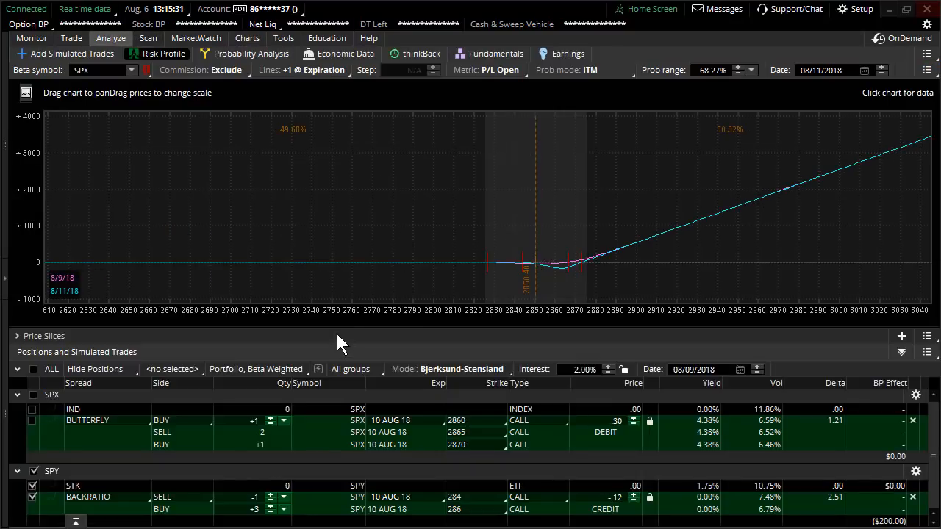
{"action": "left_click", "coordinate": [95, 70]}
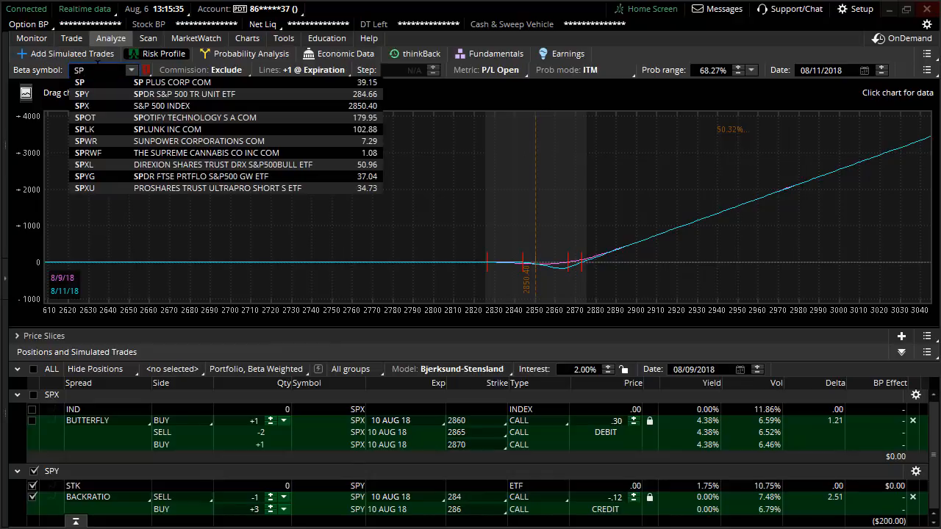
{"action": "left_click", "coordinate": [89, 94]}
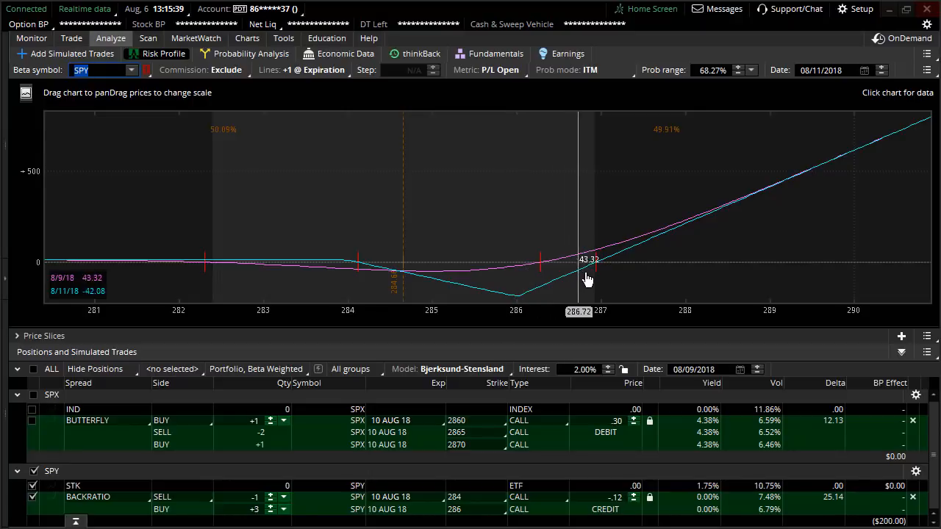
{"action": "mouse_move", "coordinate": [556, 302]}
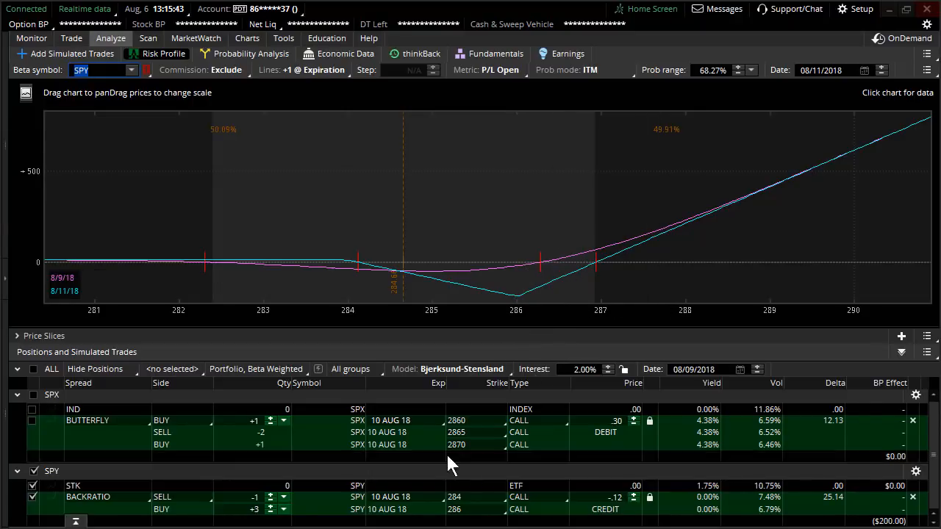
Collapse the SPX butterfly group and step the backratio price from -.17 to -.19.
{"action": "left_click", "coordinate": [17, 397]}
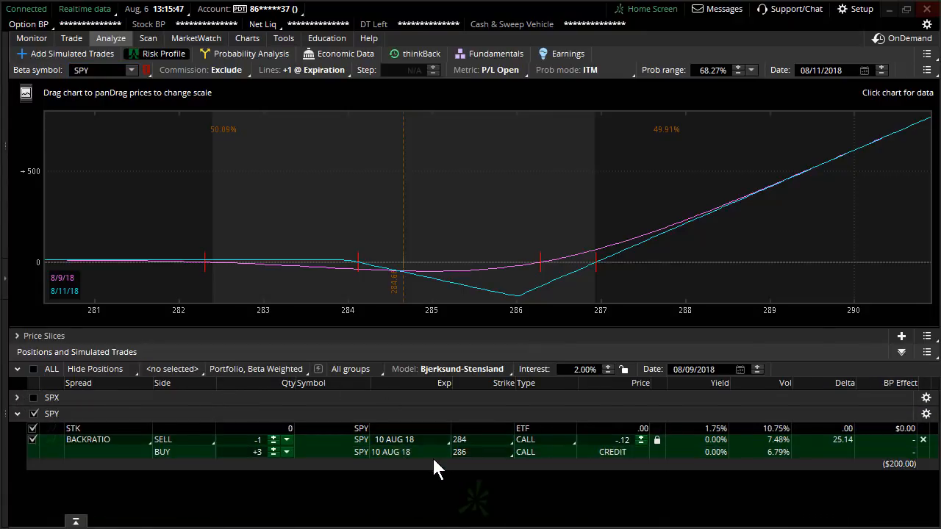
{"action": "mouse_move", "coordinate": [460, 311]}
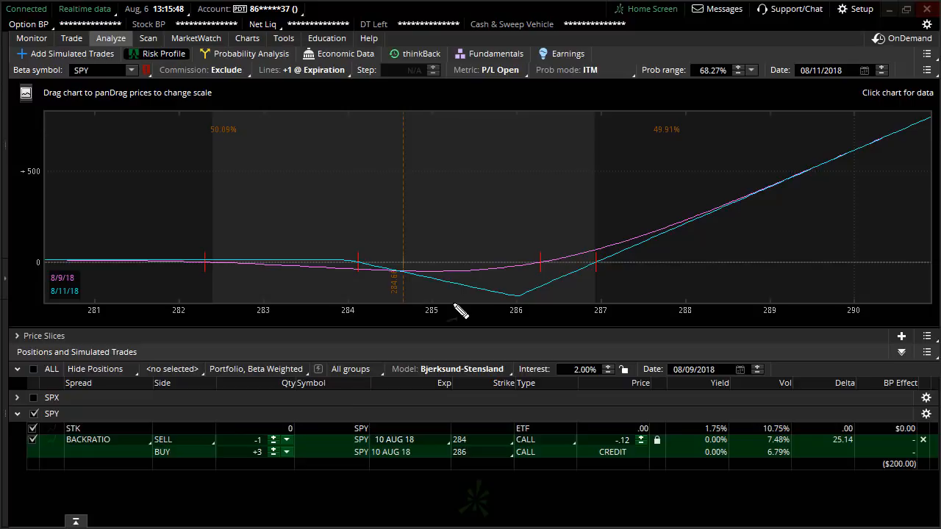
{"action": "mouse_move", "coordinate": [397, 265]}
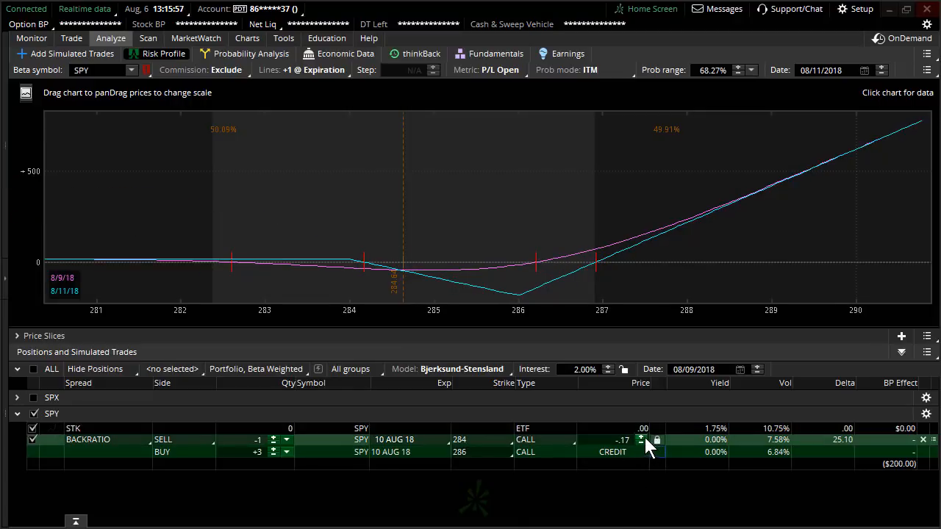
{"action": "left_click", "coordinate": [649, 436]}
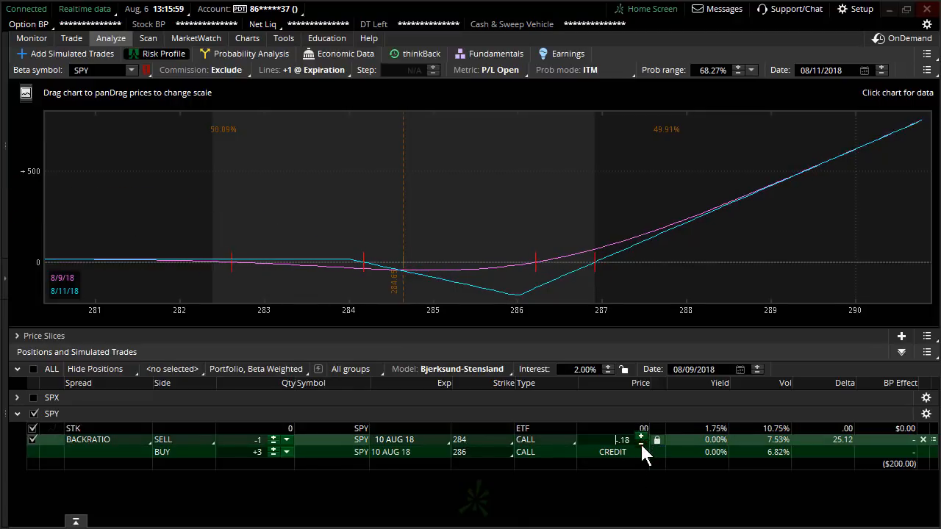
{"action": "left_click", "coordinate": [647, 445]}
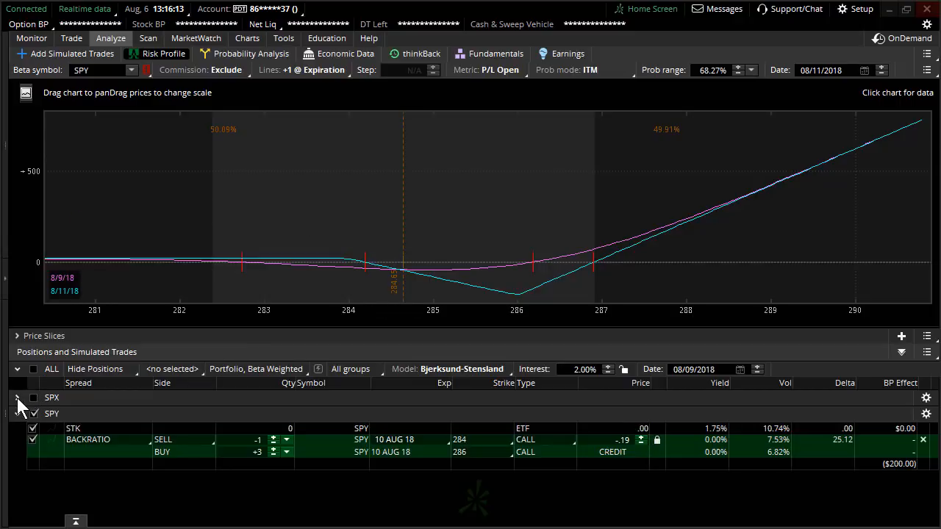
Expand the SPX group so the butterfly joins the combined curve peaking near 286.
{"action": "left_click", "coordinate": [17, 399]}
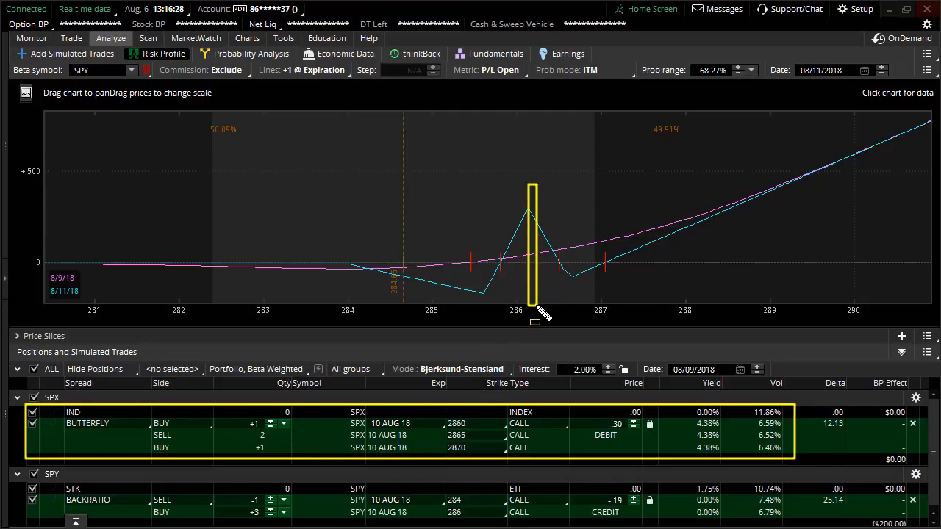
{"action": "mouse_move", "coordinate": [533, 347]}
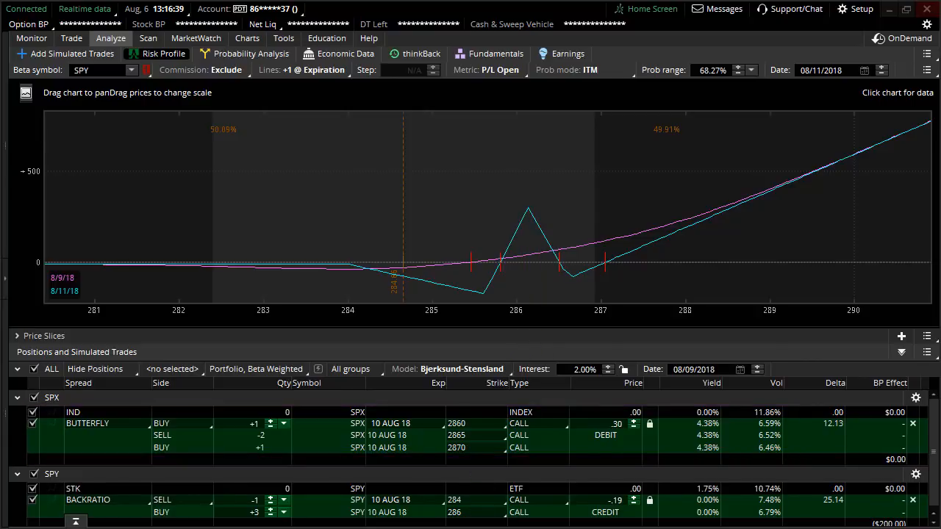
{"action": "mouse_move", "coordinate": [343, 283]}
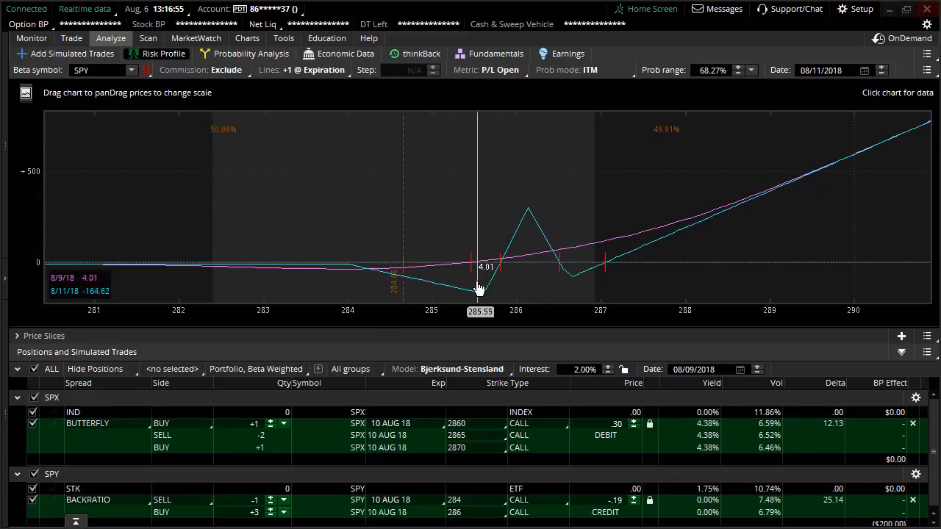
{"action": "mouse_move", "coordinate": [566, 336]}
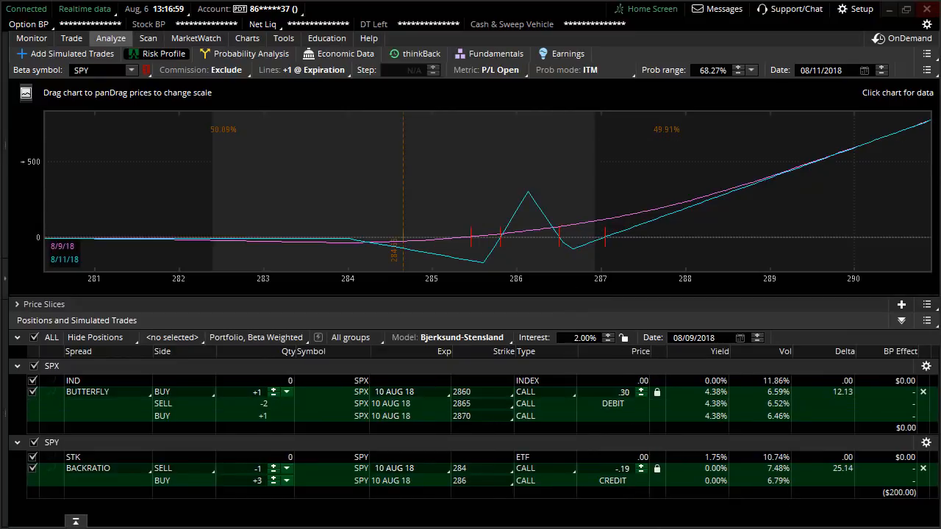
{"action": "left_click", "coordinate": [613, 403]}
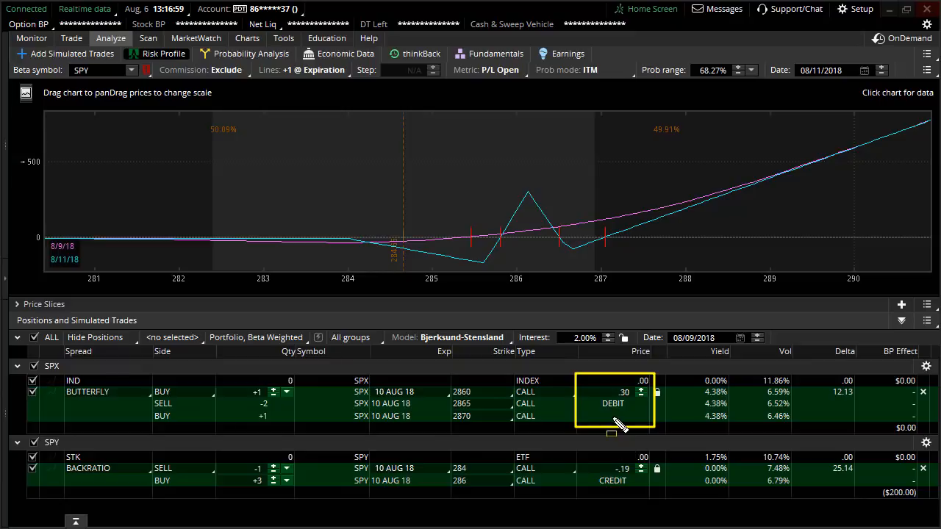
{"action": "left_click", "coordinate": [618, 466]}
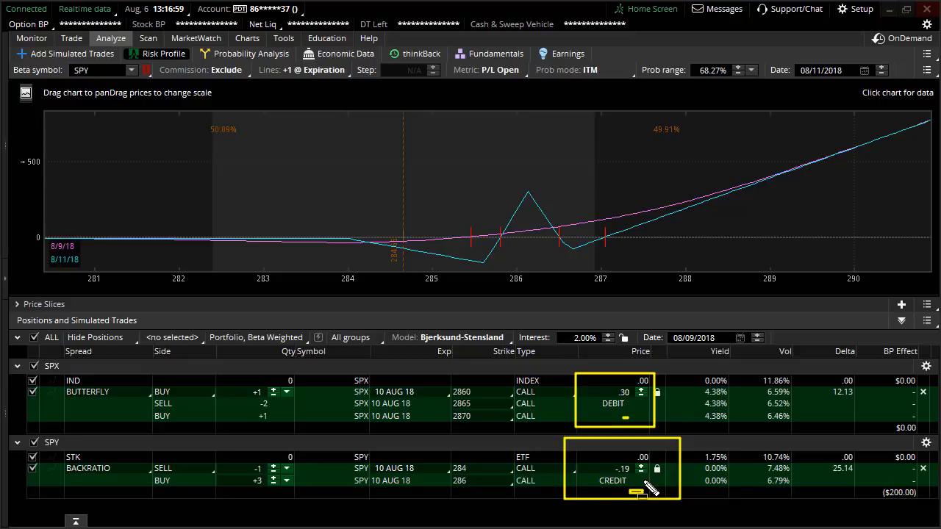
{"action": "mouse_move", "coordinate": [430, 391]}
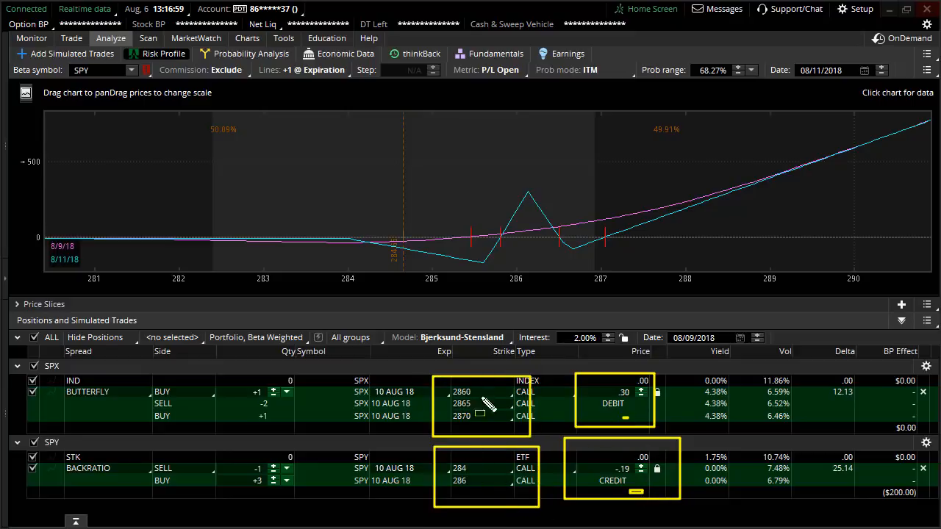
{"action": "mouse_move", "coordinate": [458, 358]}
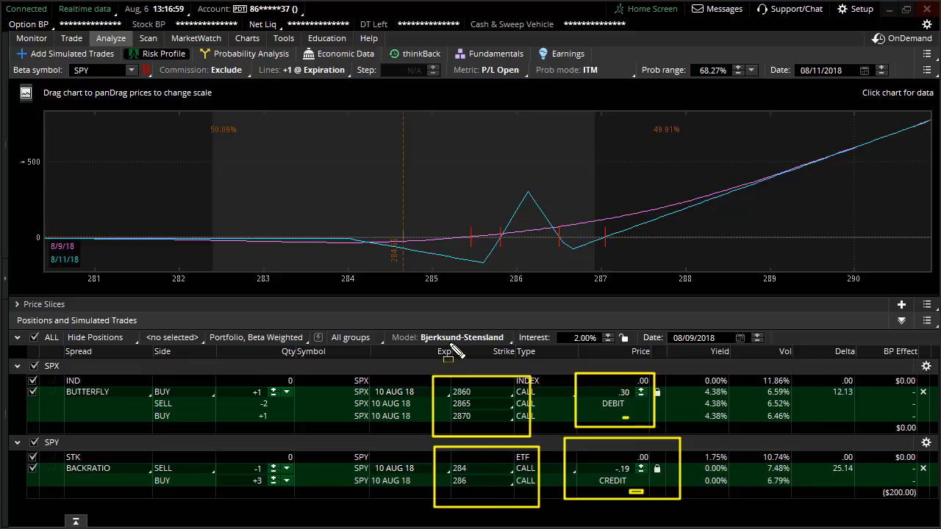
{"action": "mouse_move", "coordinate": [477, 356]}
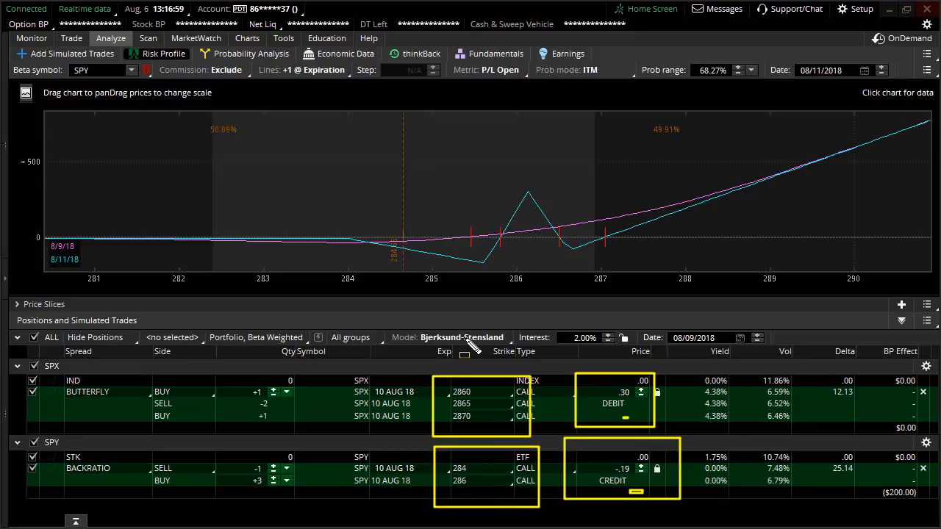
{"action": "mouse_move", "coordinate": [436, 299]}
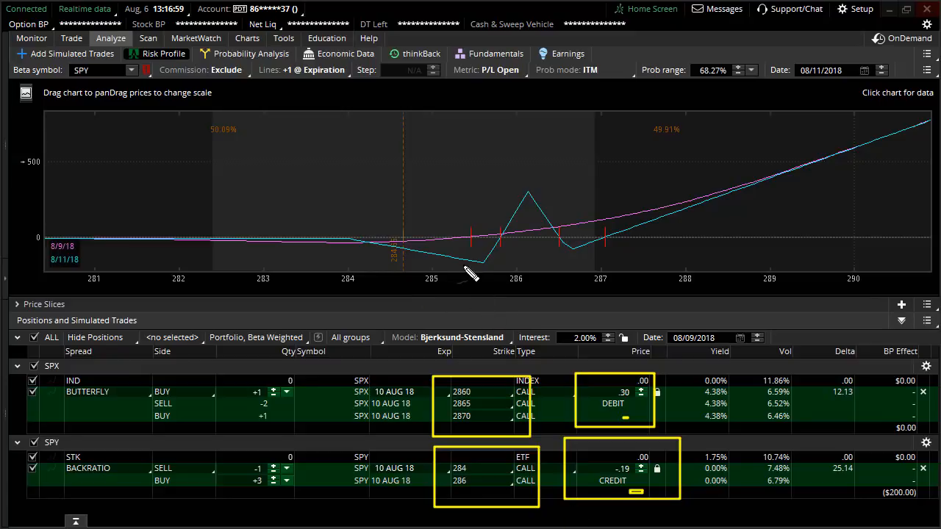
{"action": "mouse_move", "coordinate": [489, 279]}
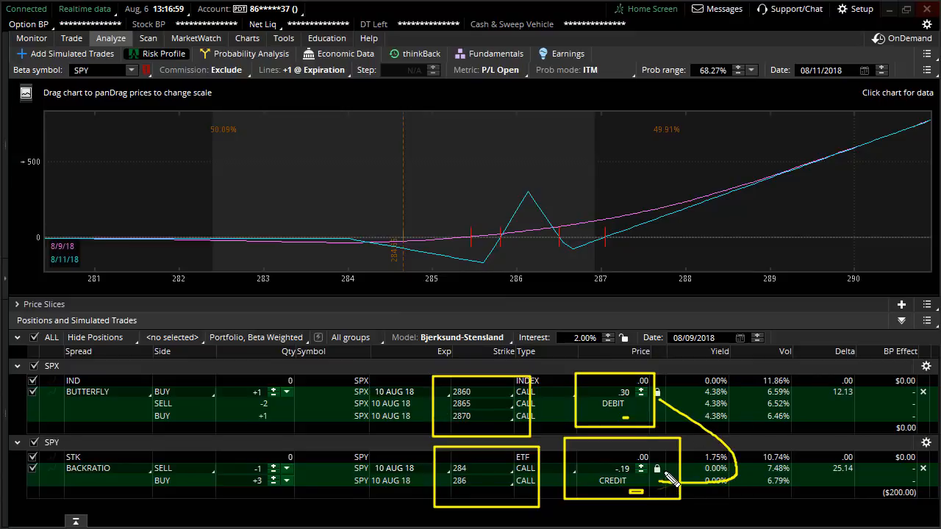
{"action": "mouse_move", "coordinate": [629, 415]}
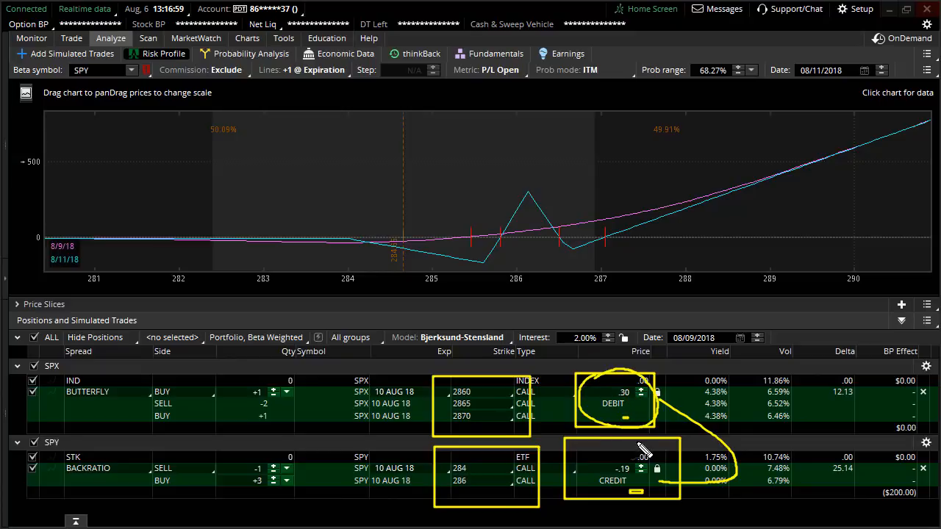
{"action": "mouse_move", "coordinate": [610, 463]}
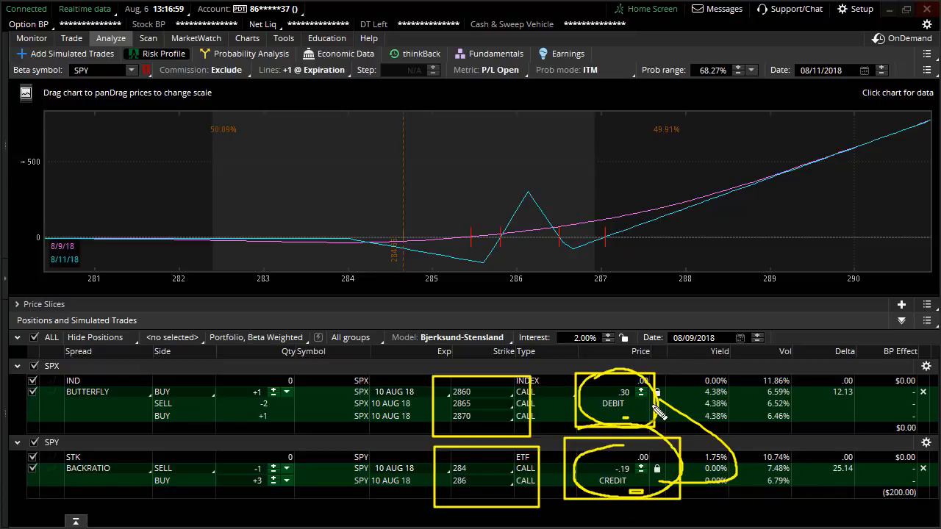
{"action": "mouse_move", "coordinate": [764, 356]}
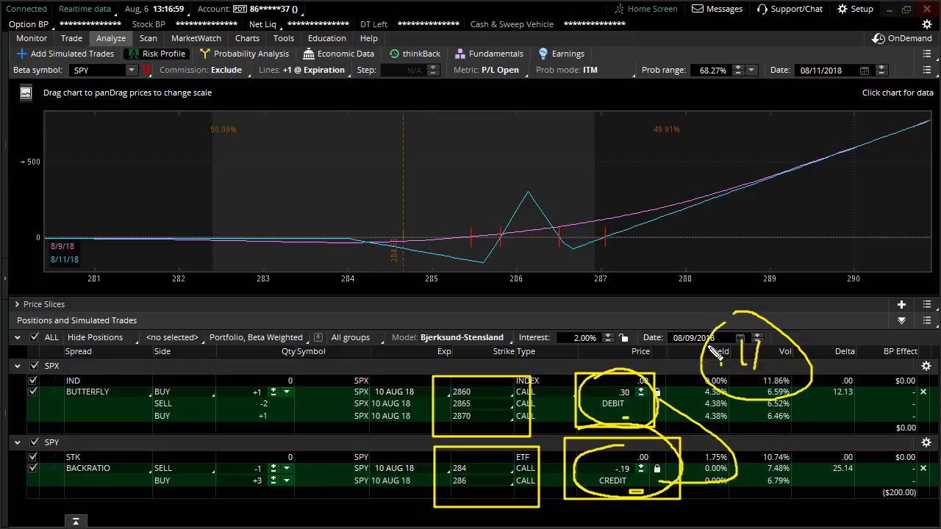
{"action": "mouse_move", "coordinate": [399, 250]}
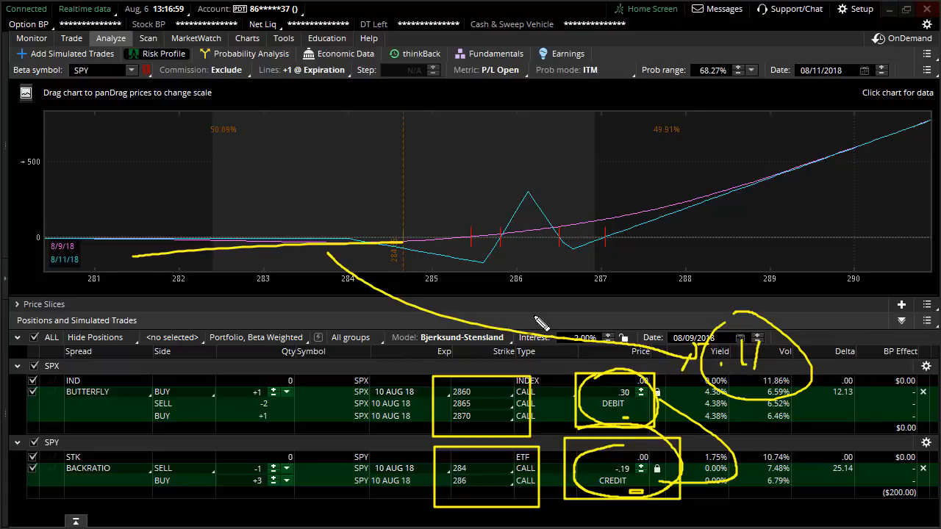
{"action": "left_click_drag", "start_coordinate": [577, 235], "coordinate": [764, 180]}
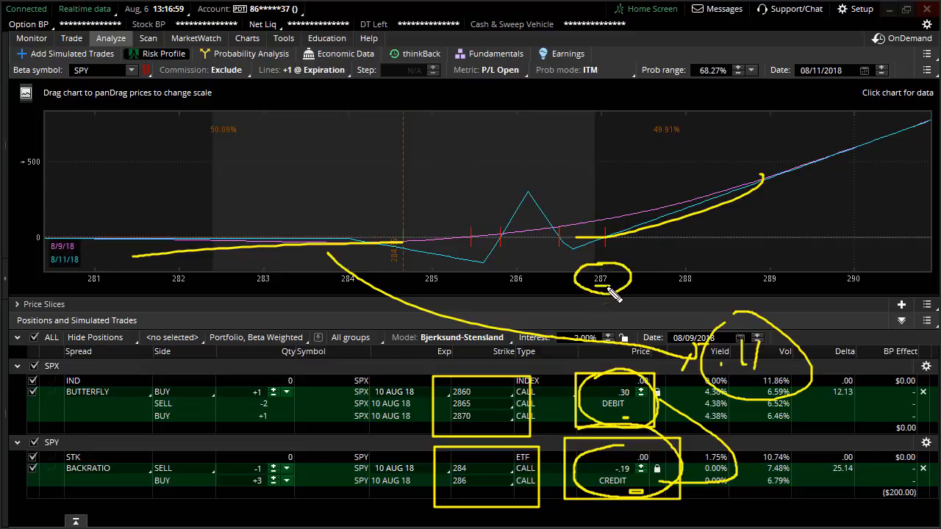
{"action": "mouse_move", "coordinate": [623, 276]}
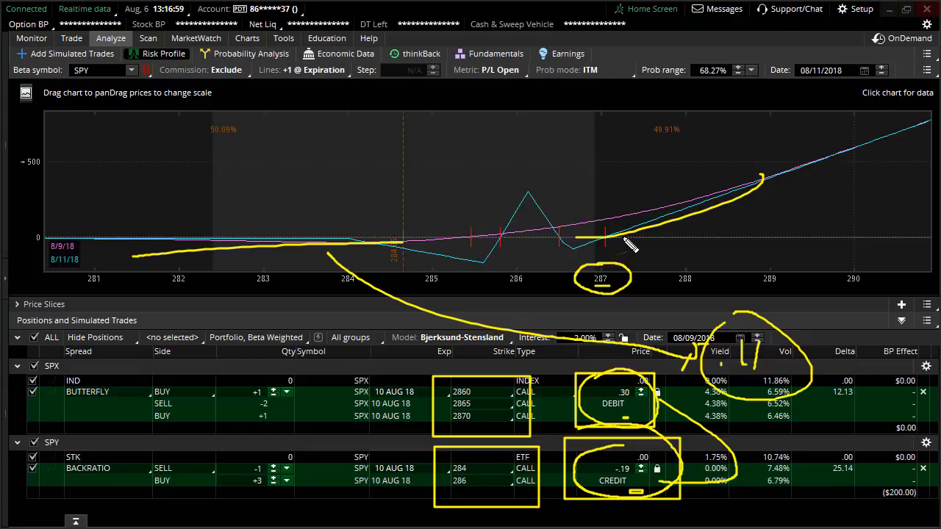
{"action": "mouse_move", "coordinate": [650, 234]}
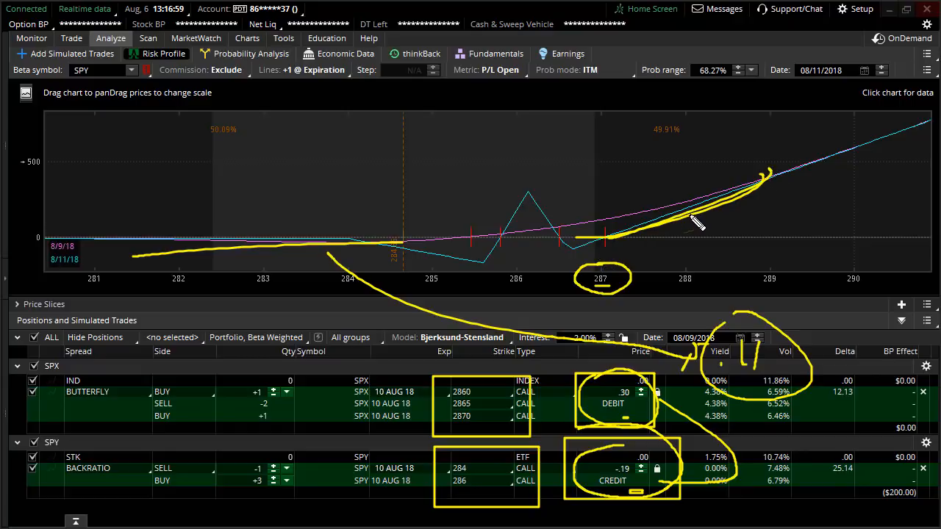
{"action": "mouse_move", "coordinate": [599, 279]}
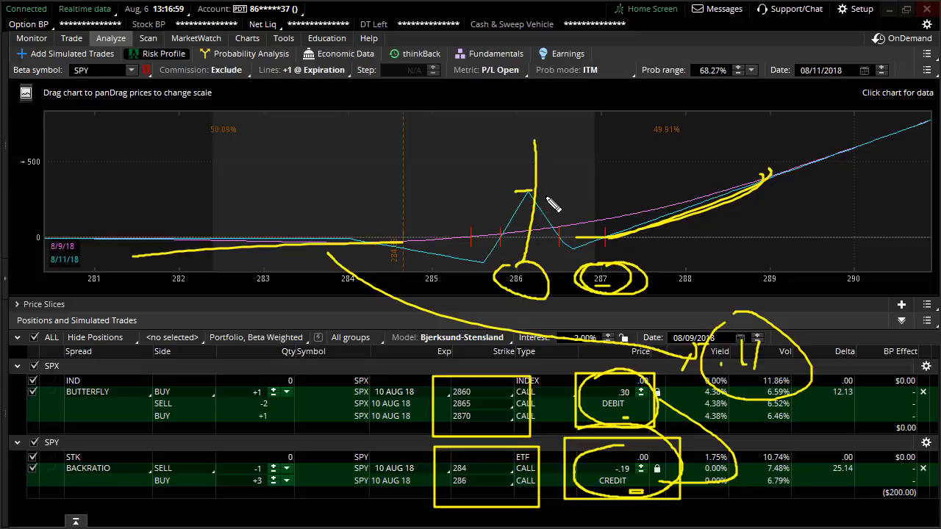
{"action": "mouse_move", "coordinate": [553, 203]}
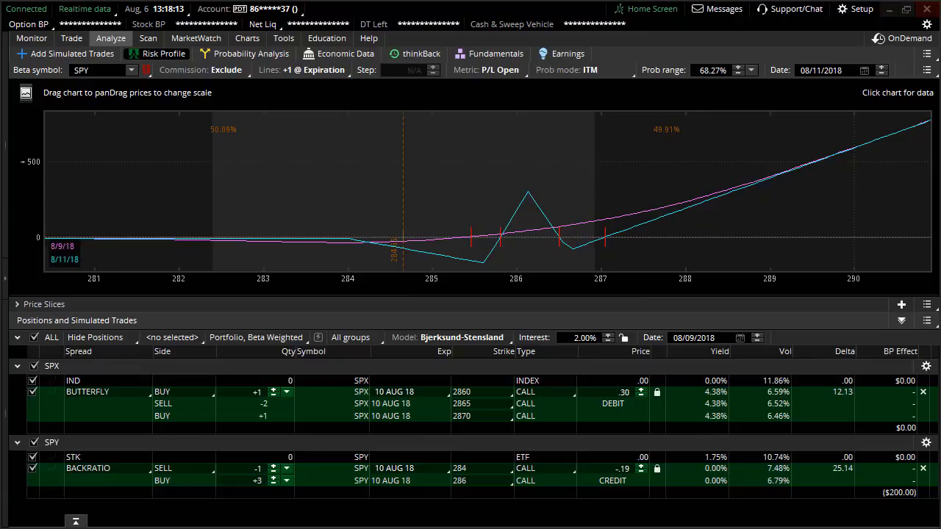
{"action": "mouse_move", "coordinate": [10, 298]}
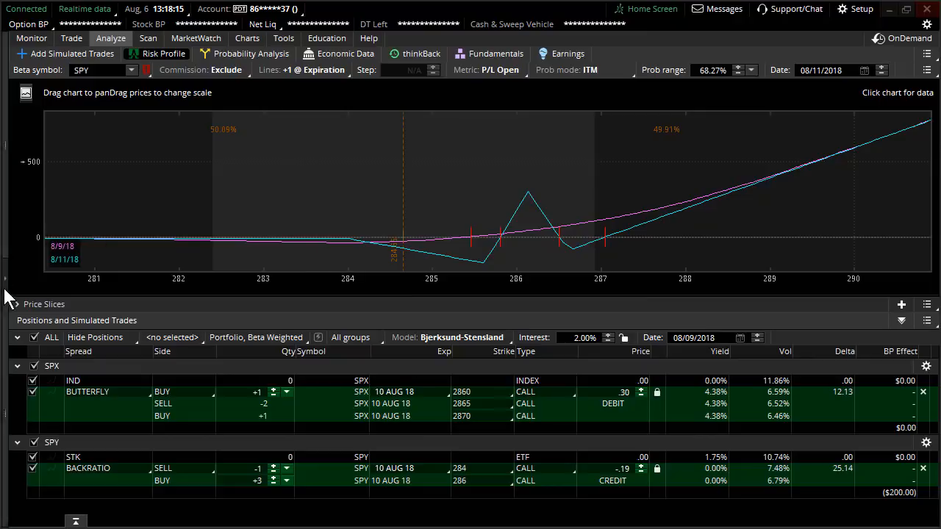